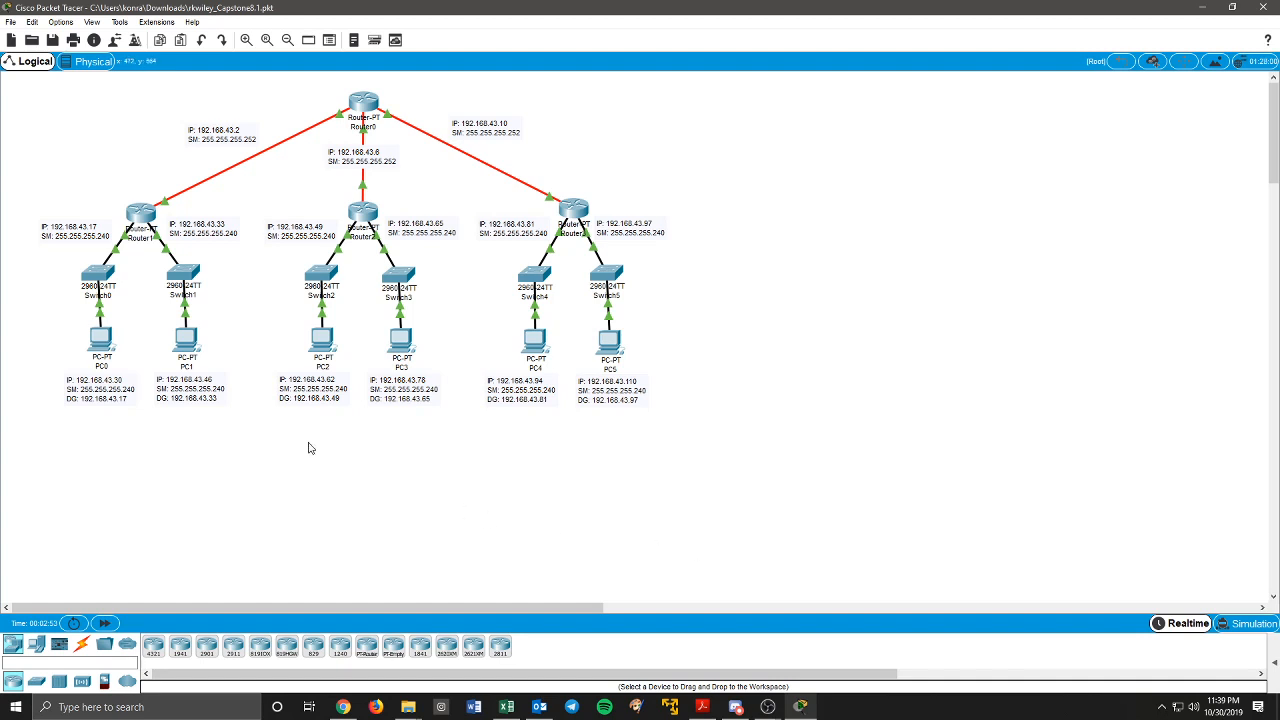
mouse_move(100, 340)
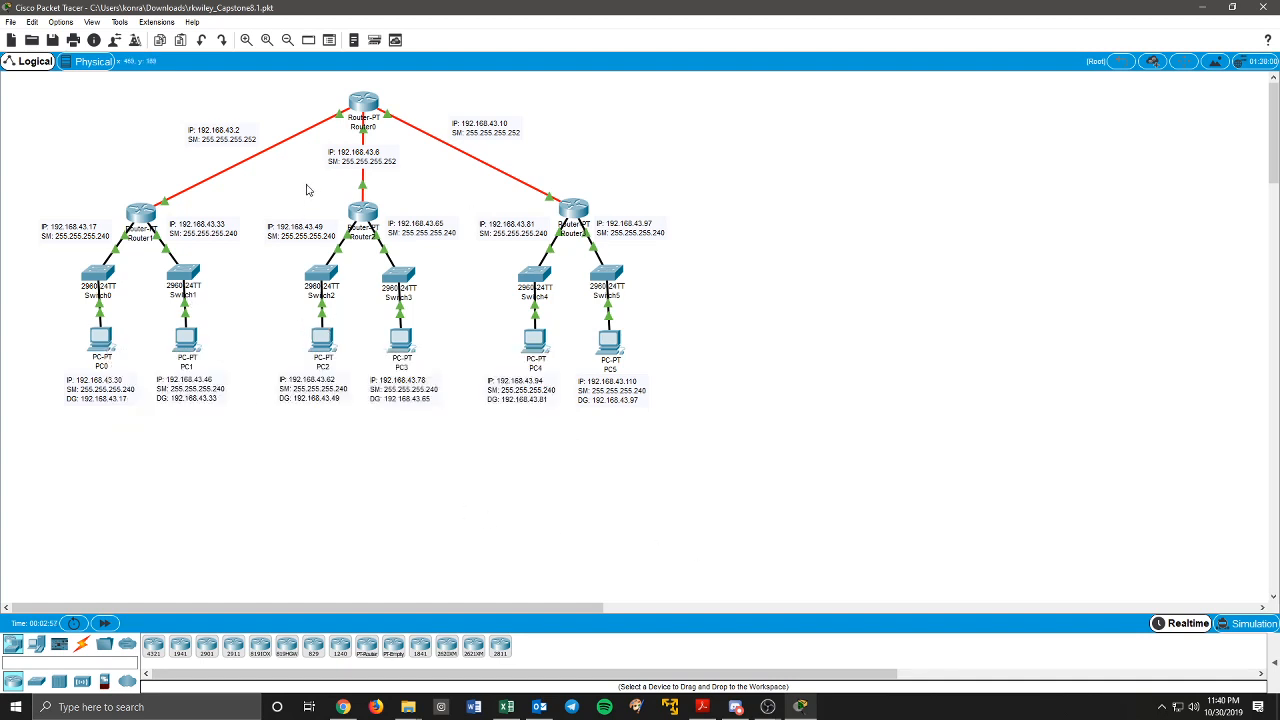
mouse_move(424, 204)
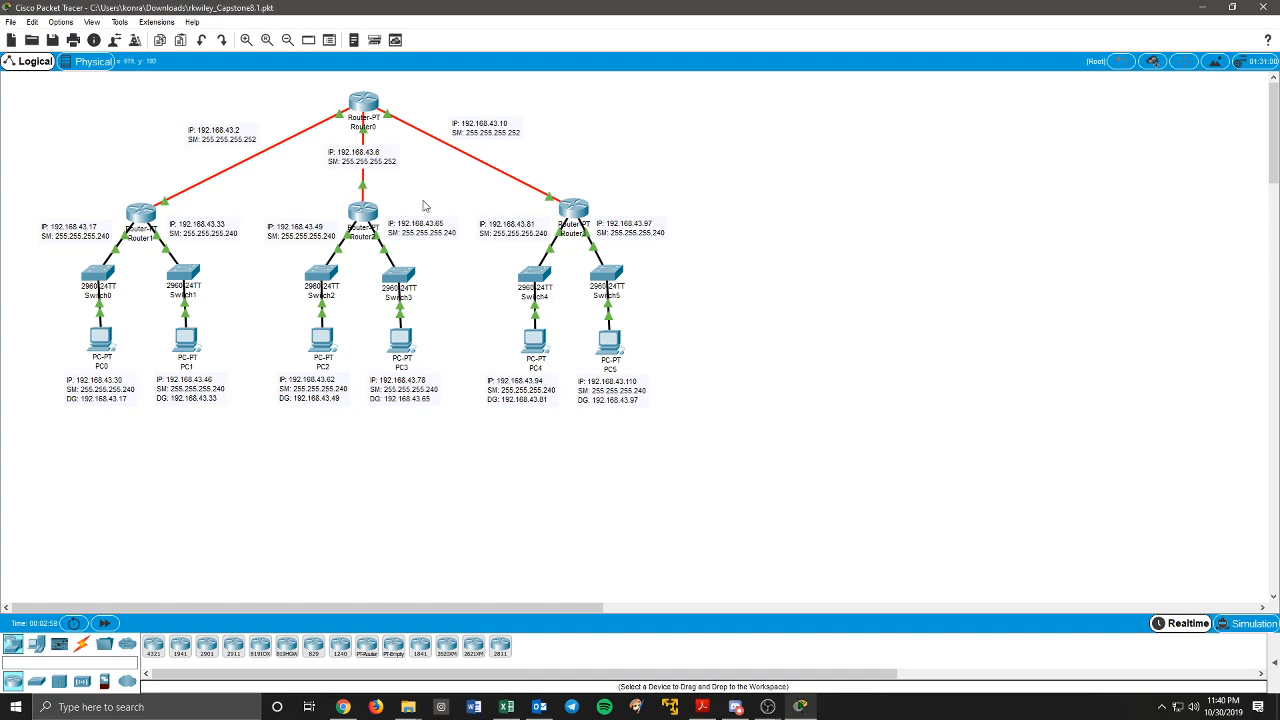
mouse_move(314, 198)
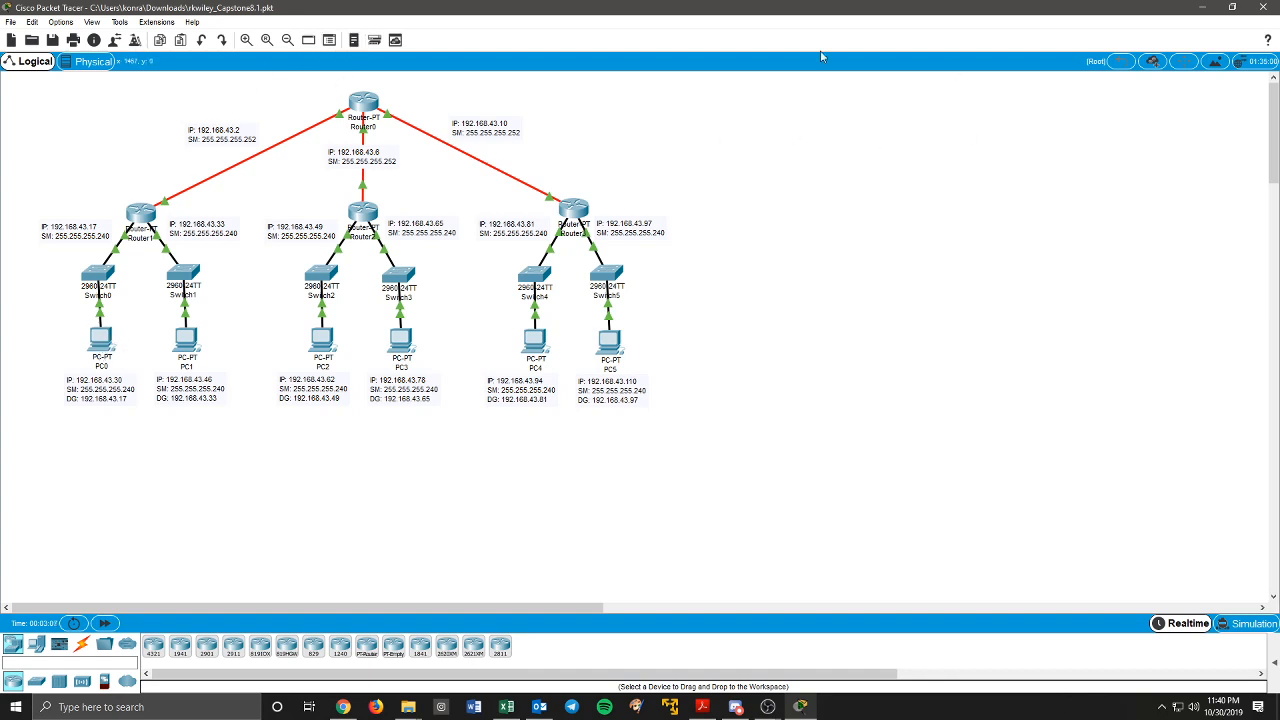
Step: Show the PDU list window from the View menu, revealing the failed PC0-to-PC2 ICMP test
click(94, 22)
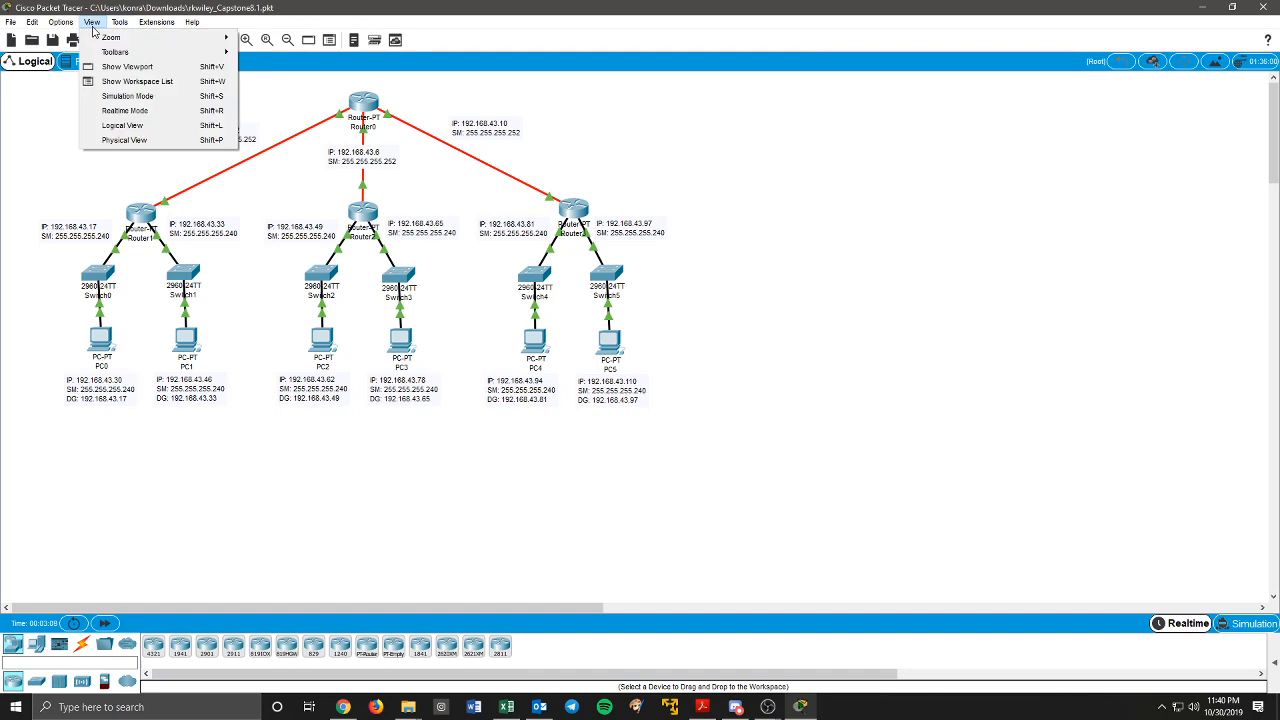
click(124, 140)
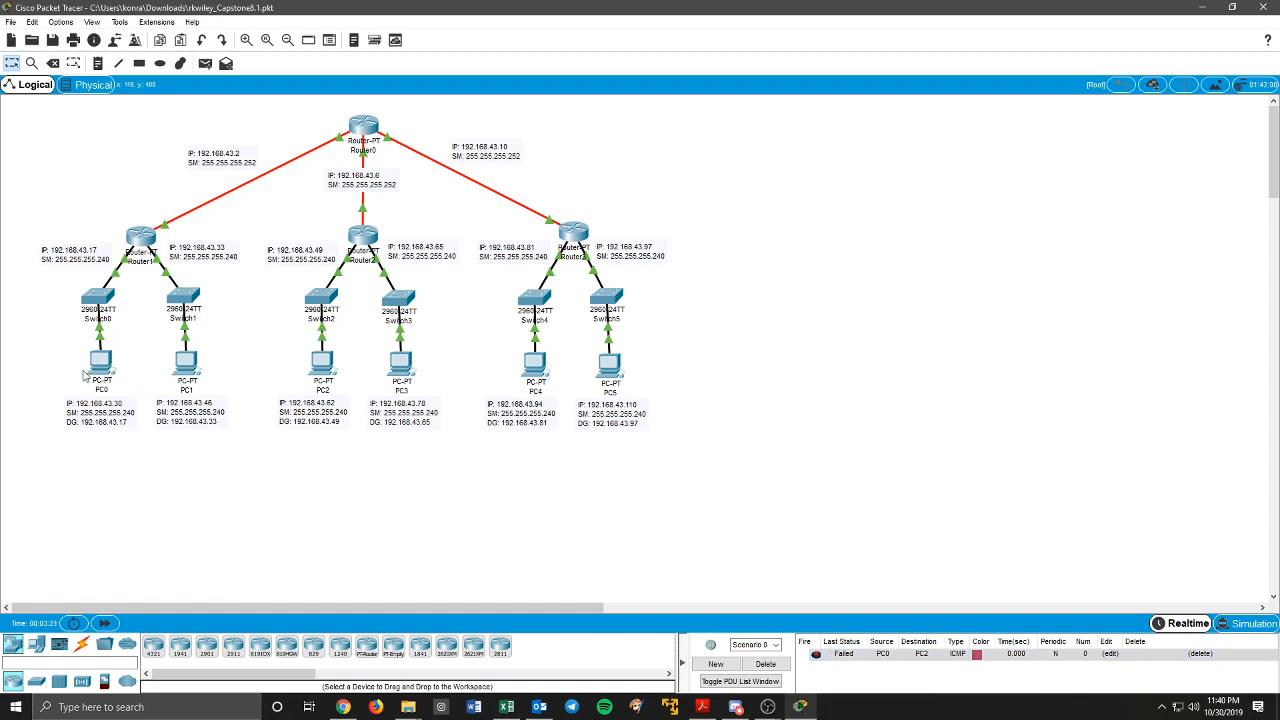
mouse_move(376, 374)
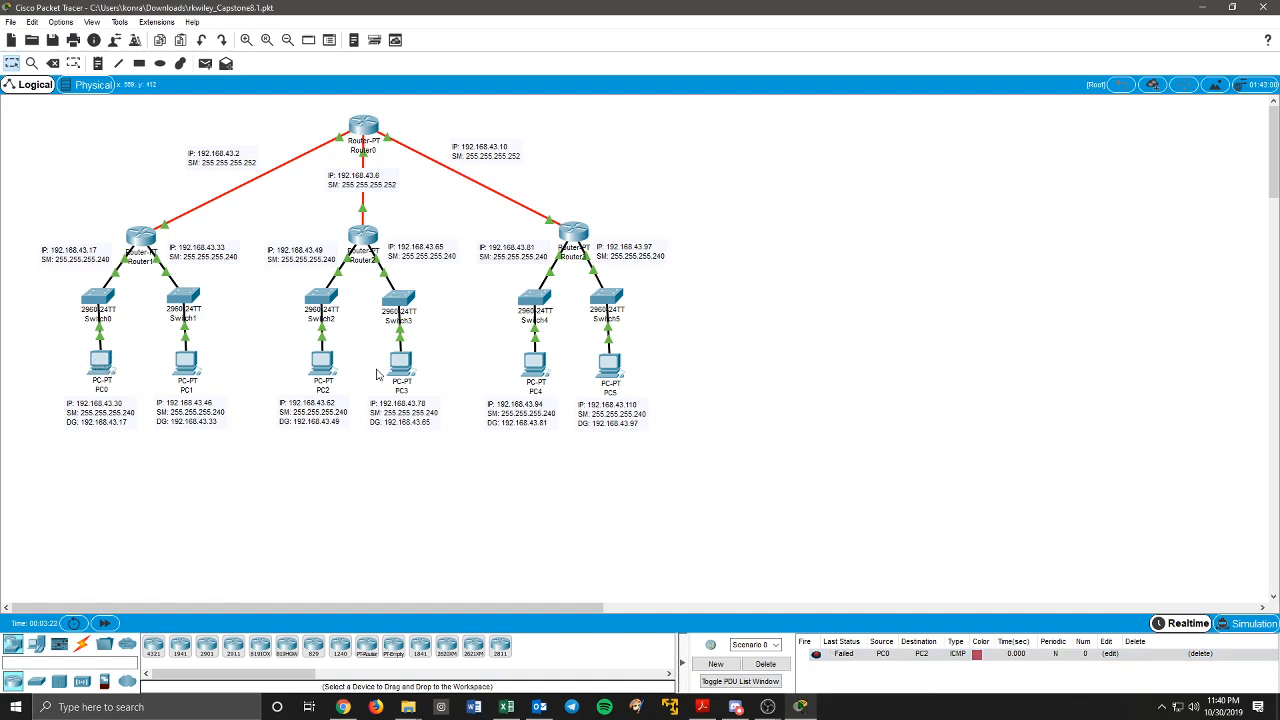
mouse_move(128, 364)
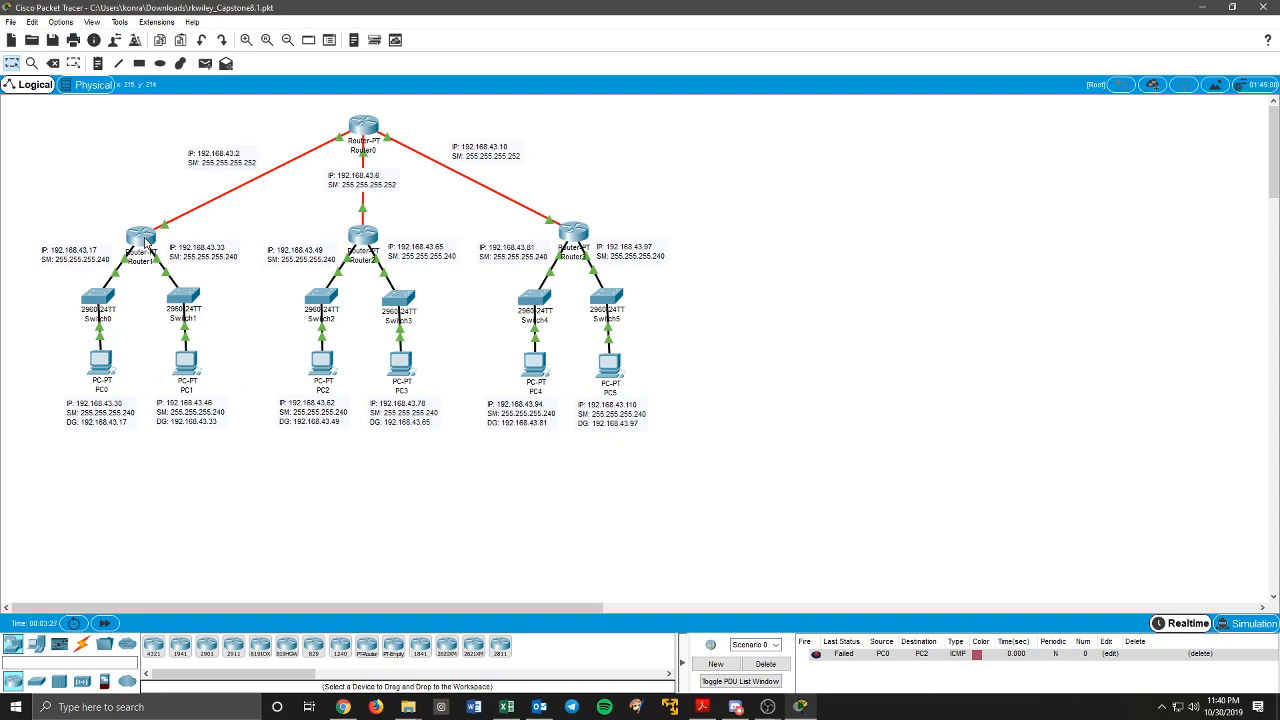
mouse_move(138, 236)
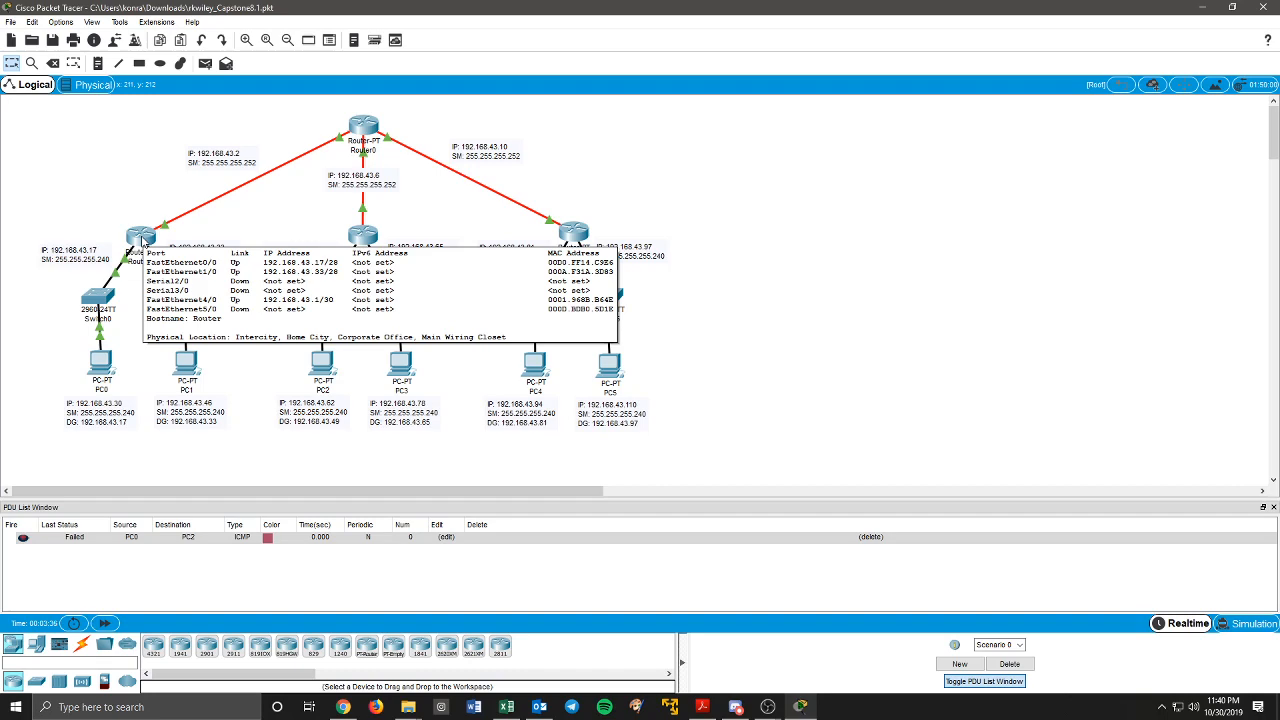
Step: Set Router1's RIP process to version 2 with no auto-summary from the CLI
double_click(140, 236)
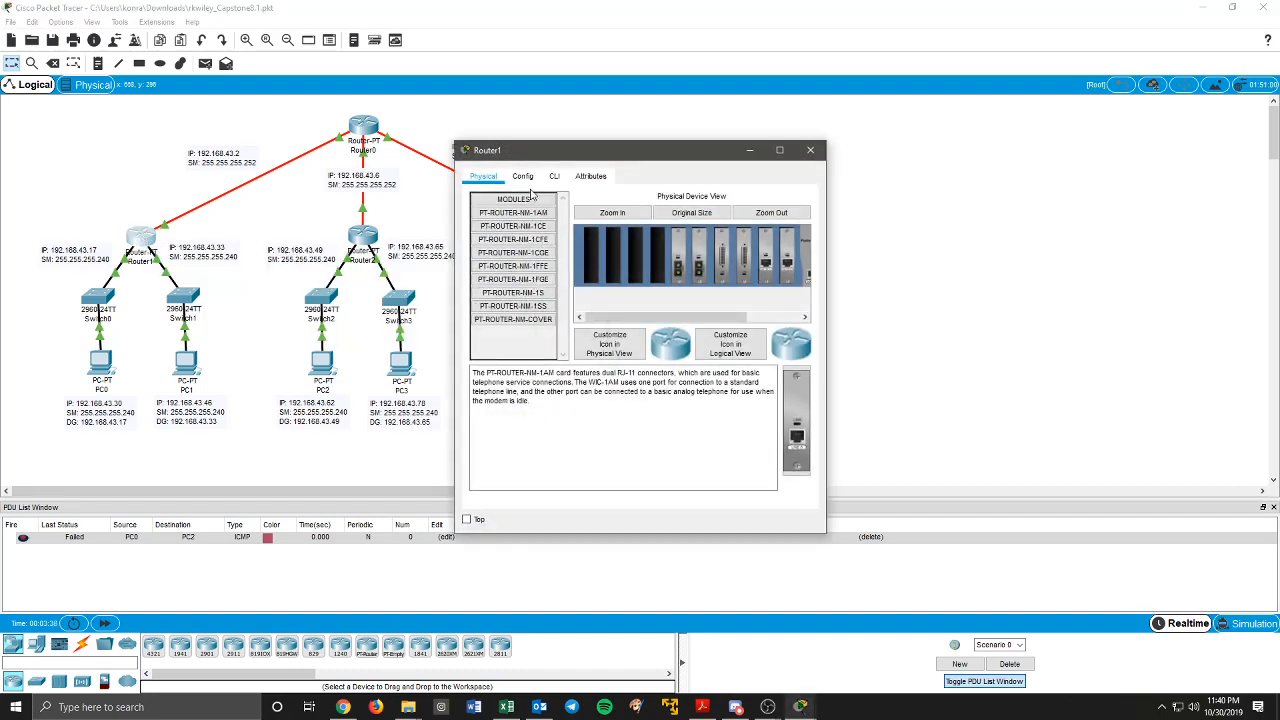
click(522, 176)
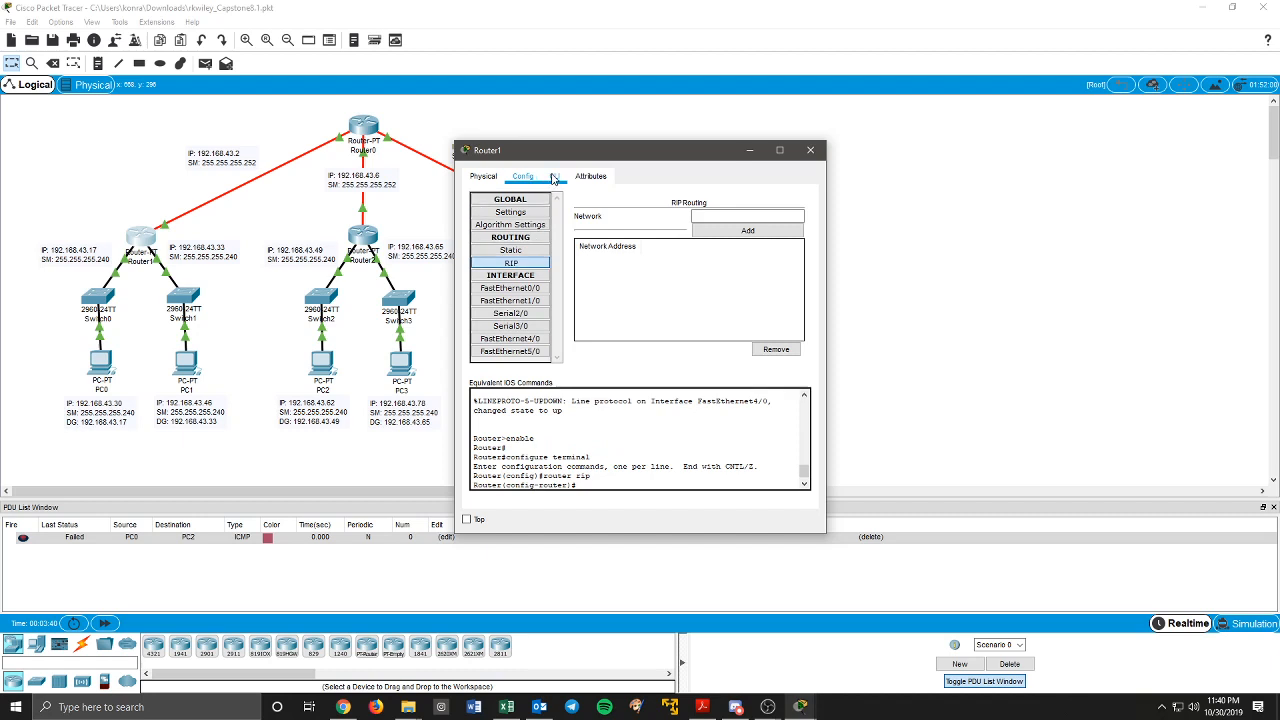
click(552, 176)
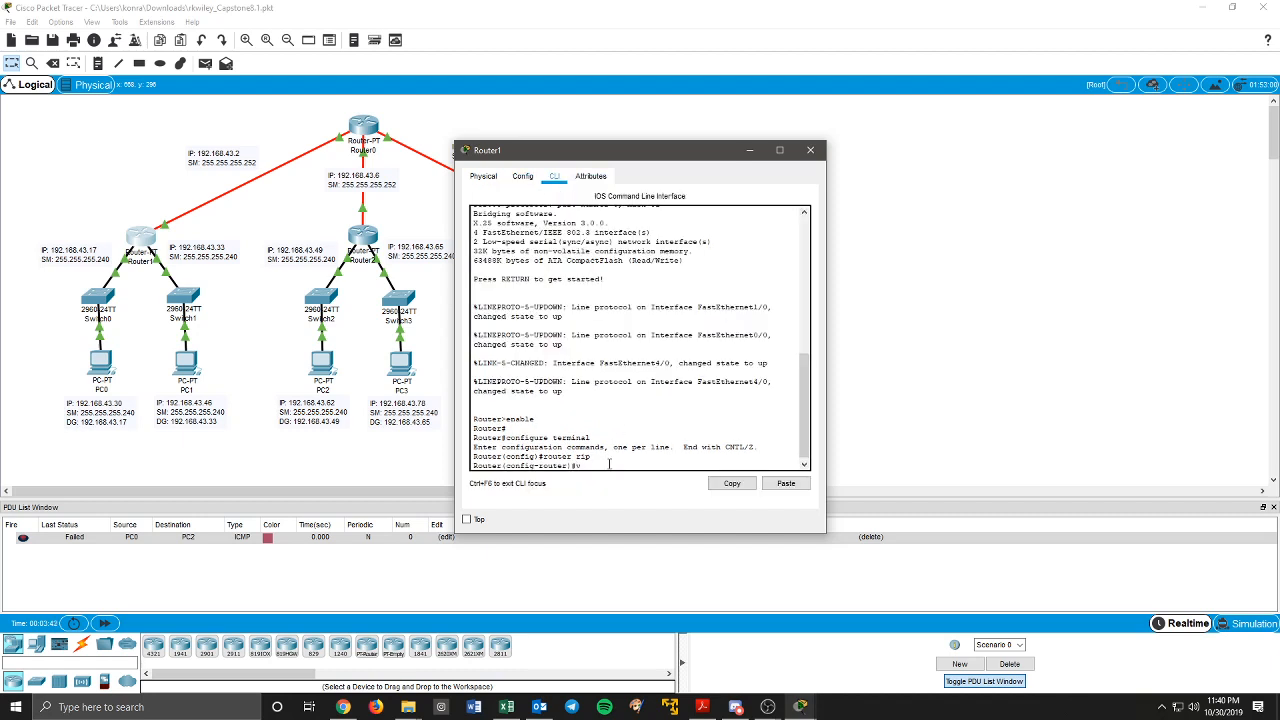
text(version 2)
text(no auto-summary)
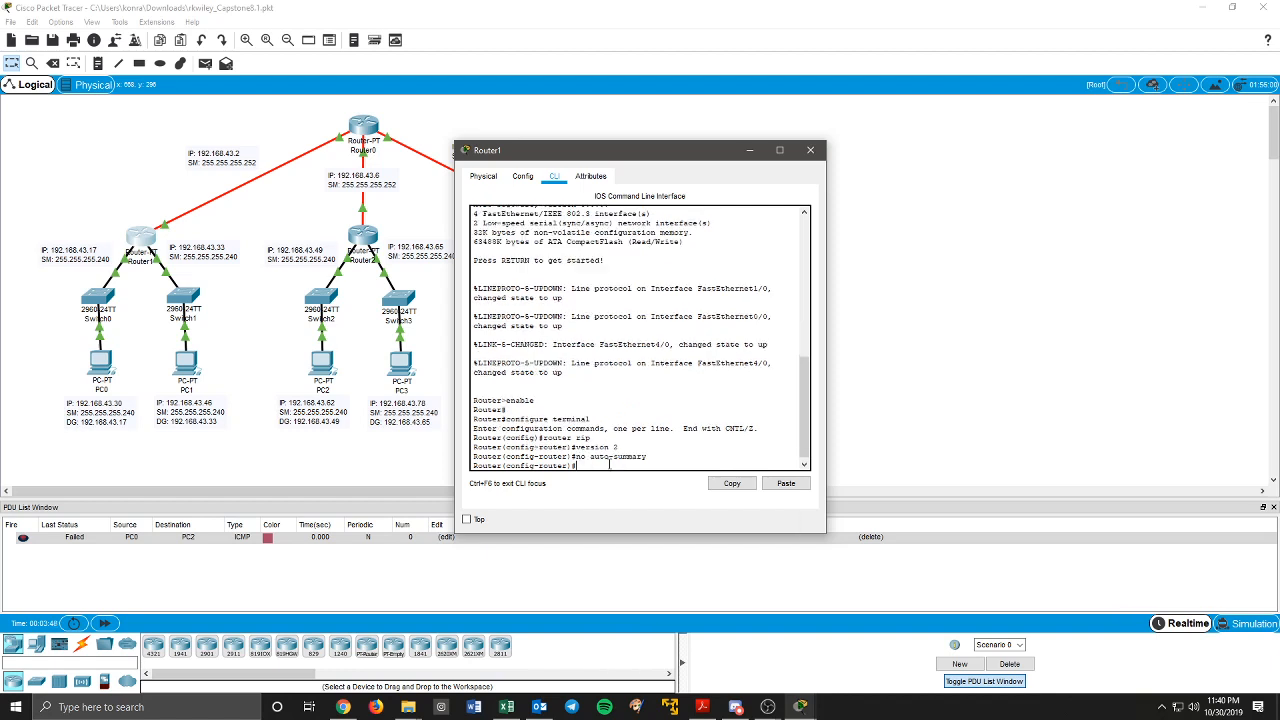
Step: Add network 192.168.43.0 to Router1's RIP settings and save its configuration
click(524, 176)
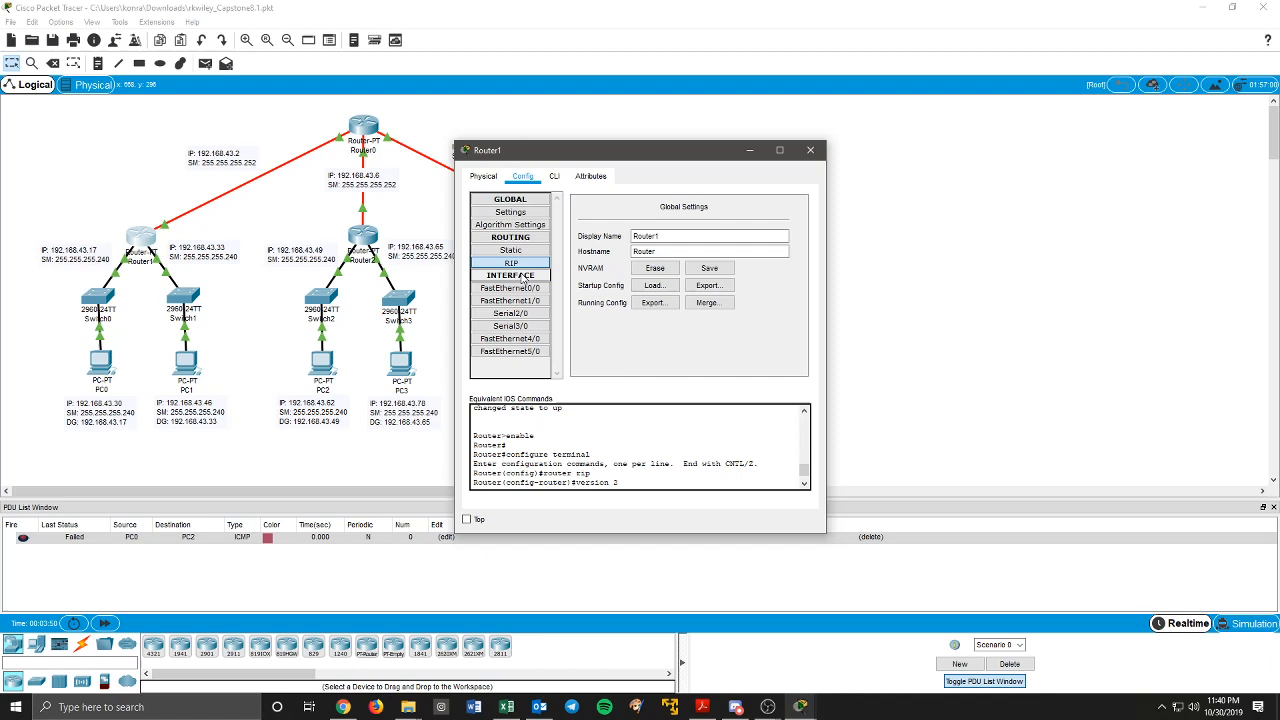
click(512, 262)
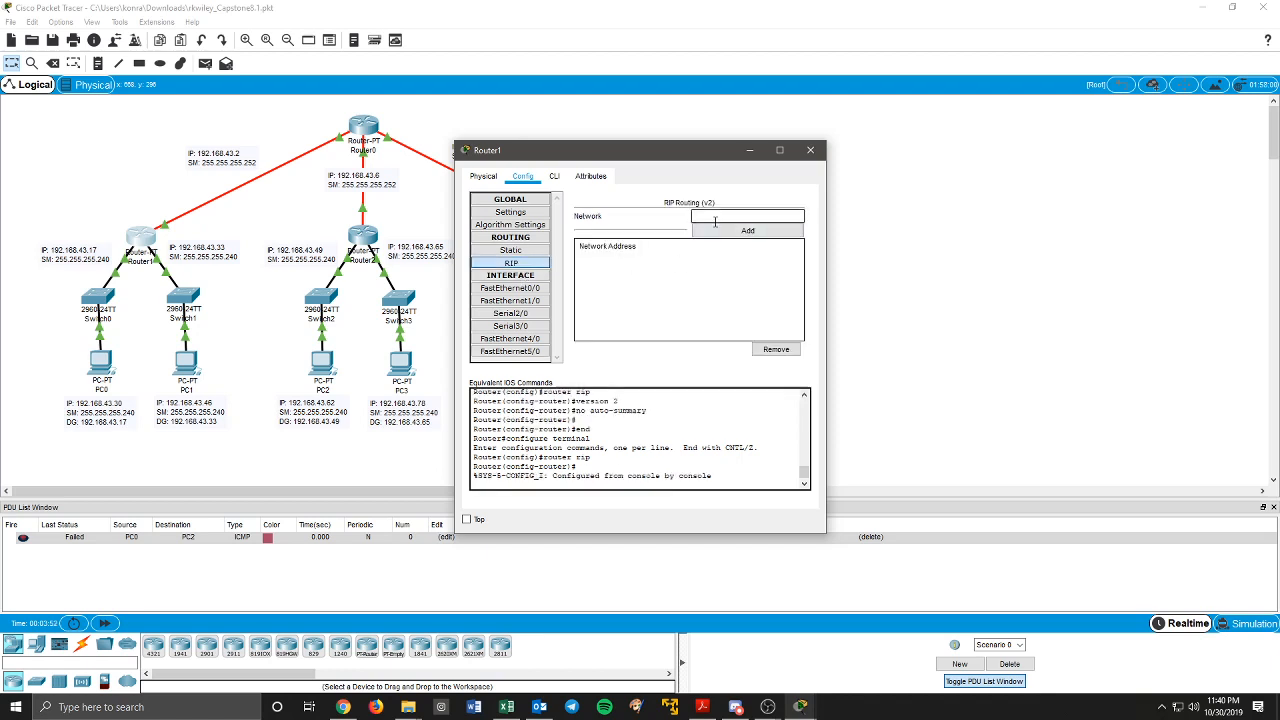
text(192.168.43.0)
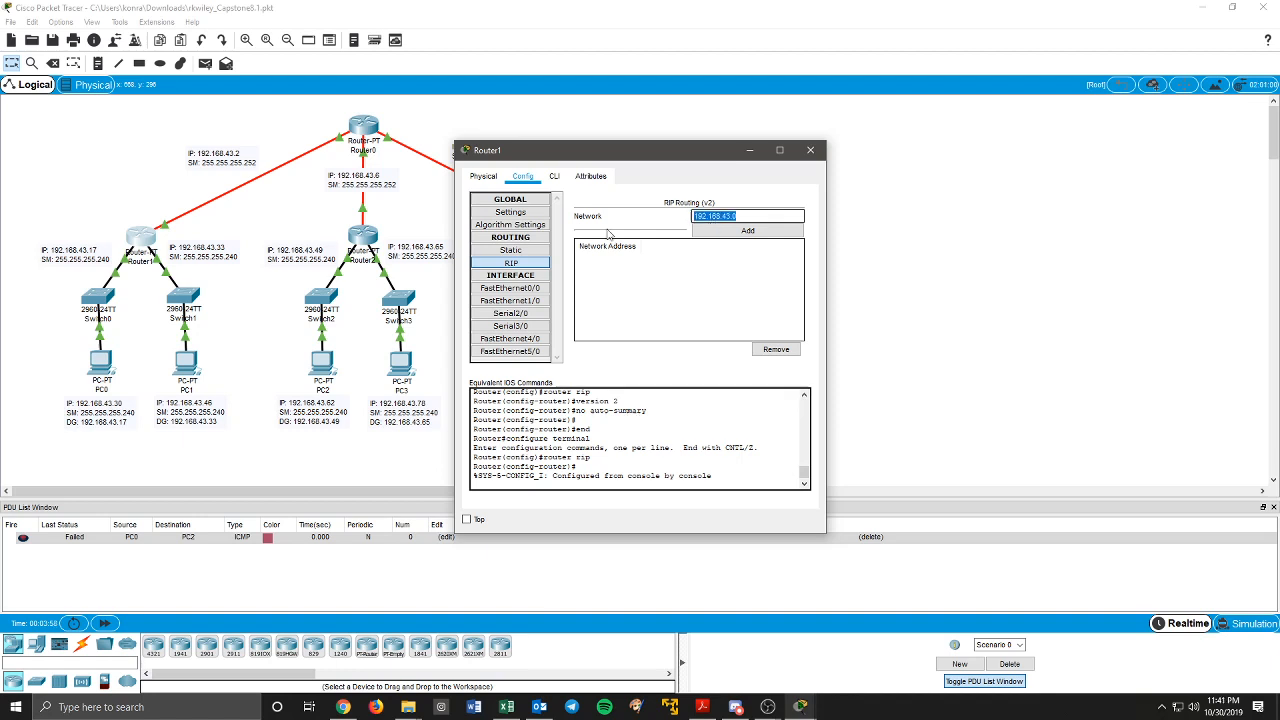
drag(488, 150, 540, 144)
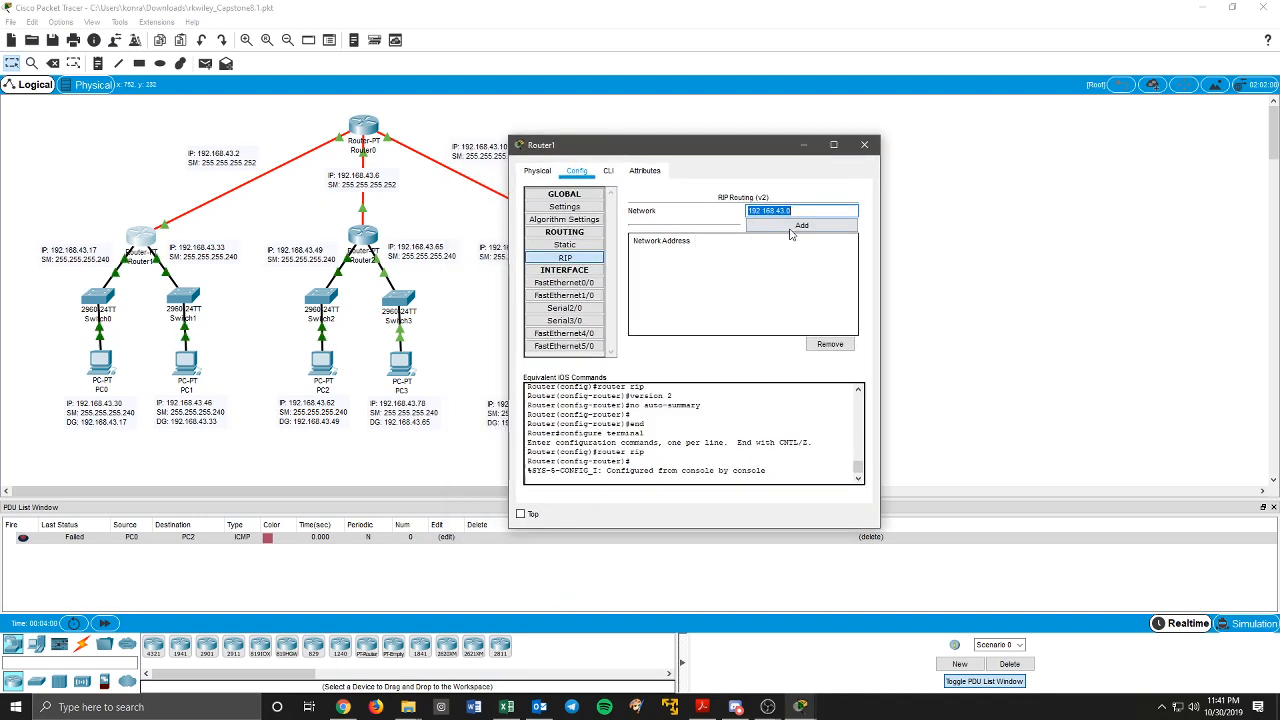
click(800, 224)
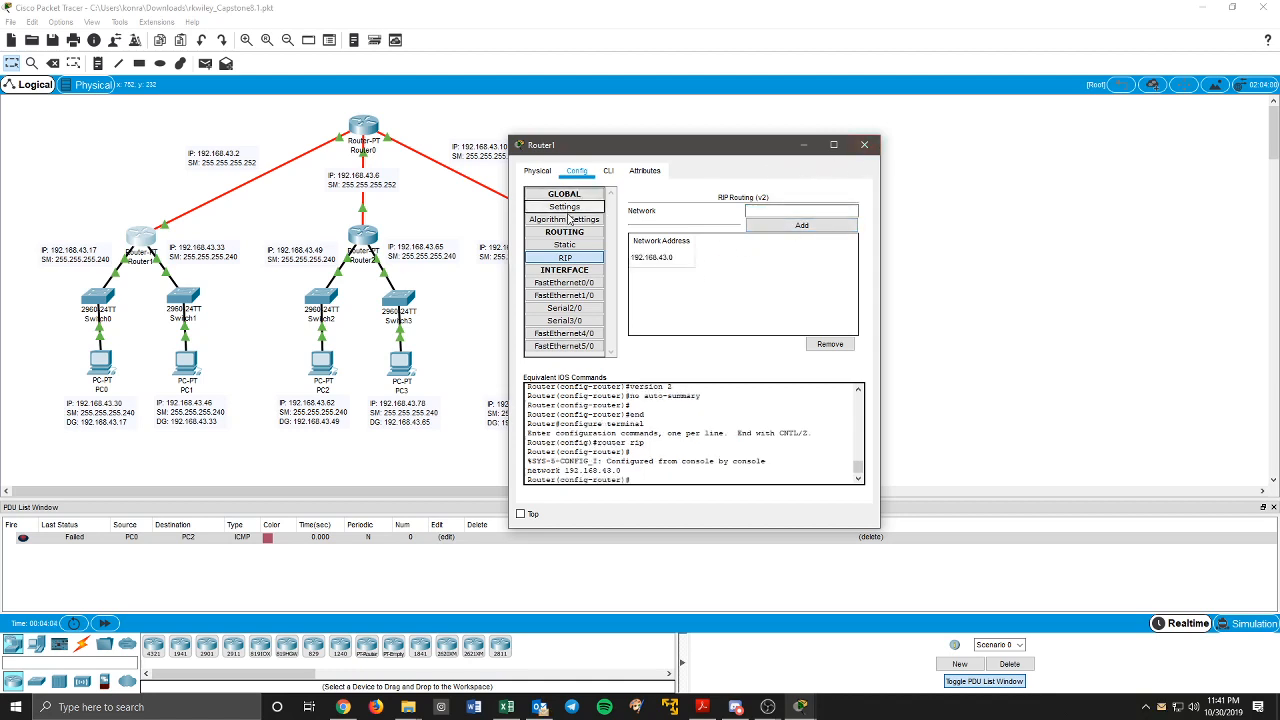
click(564, 206)
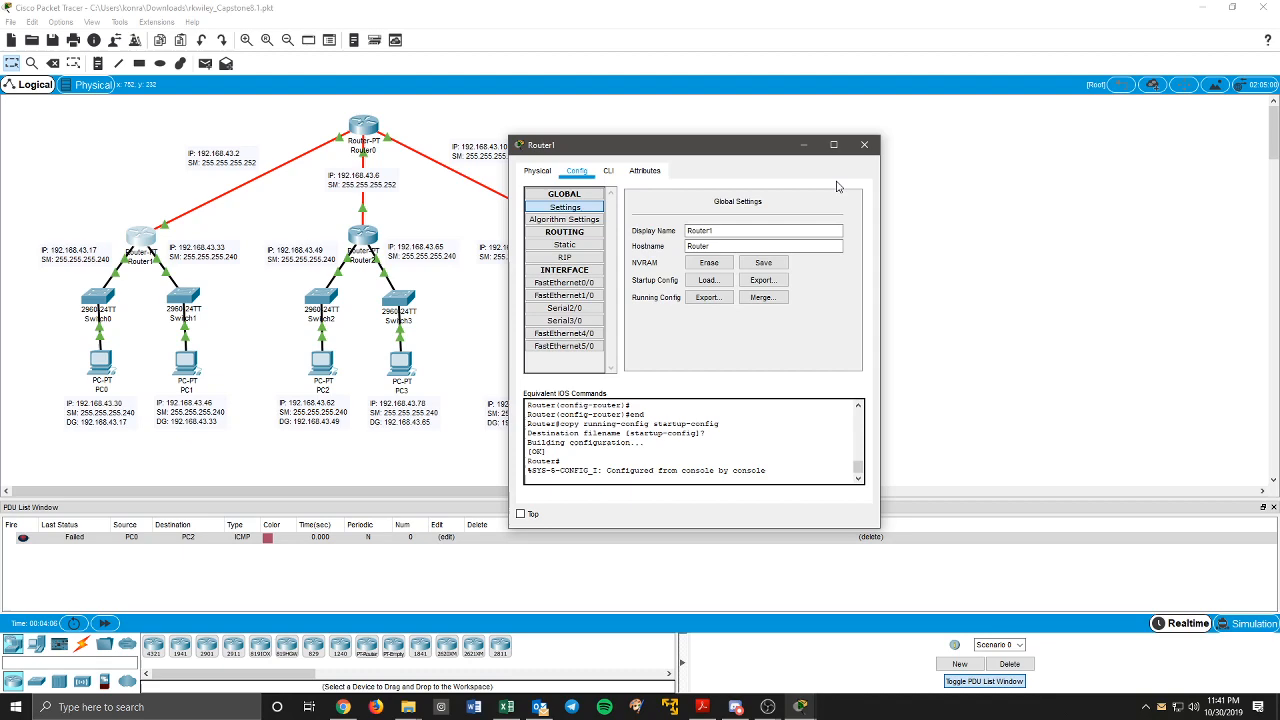
click(864, 144)
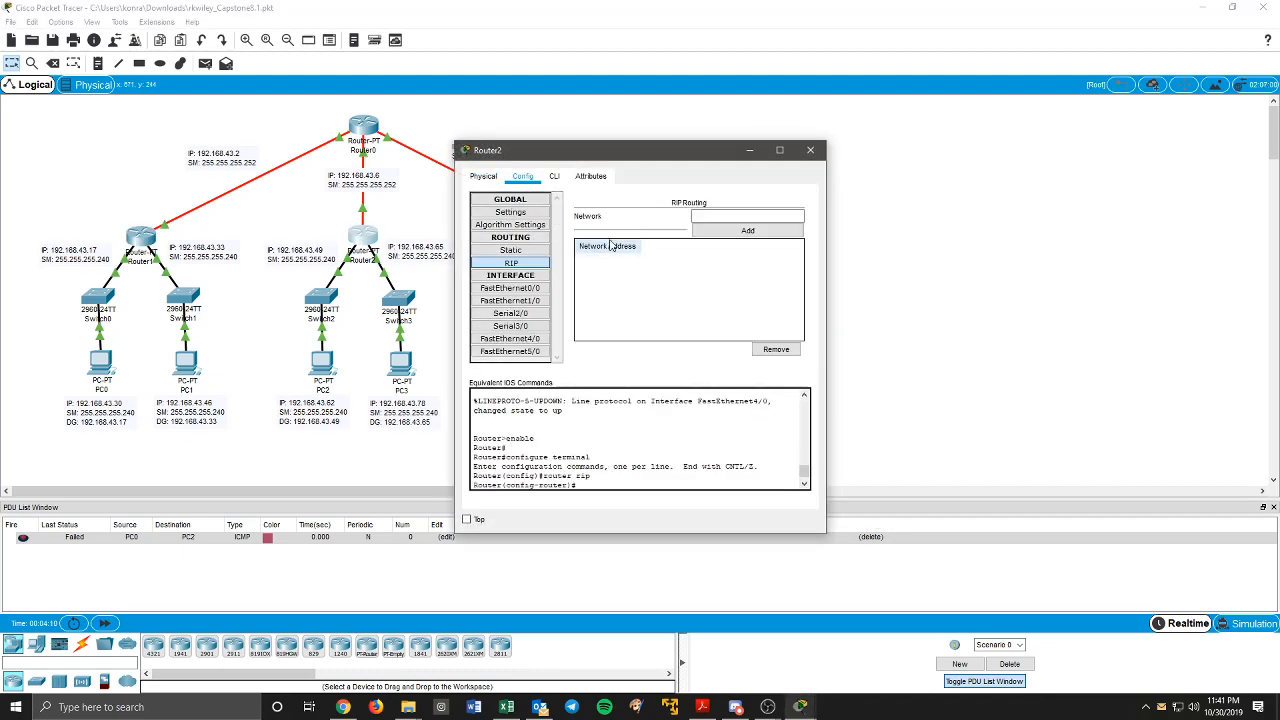
Step: Set Router2 to RIP version 2 with no auto-summary and verify network 192.168.43.0 is advertised
click(554, 176)
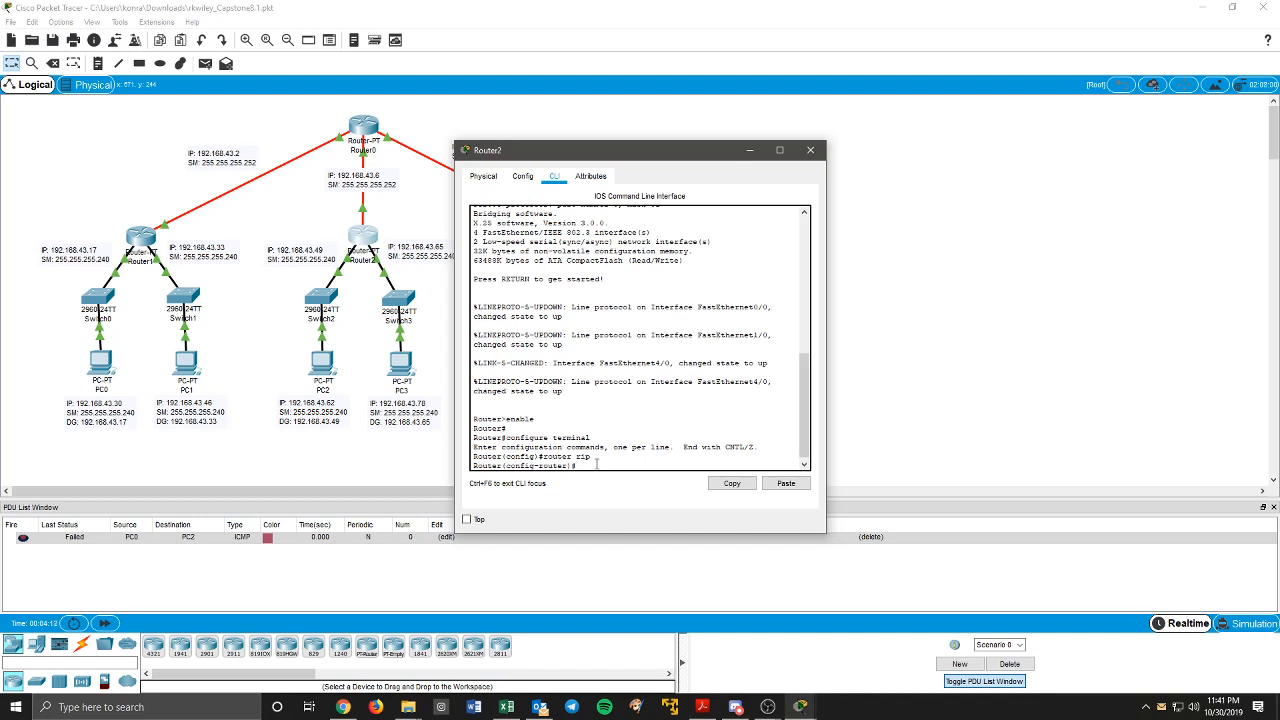
text(versio)
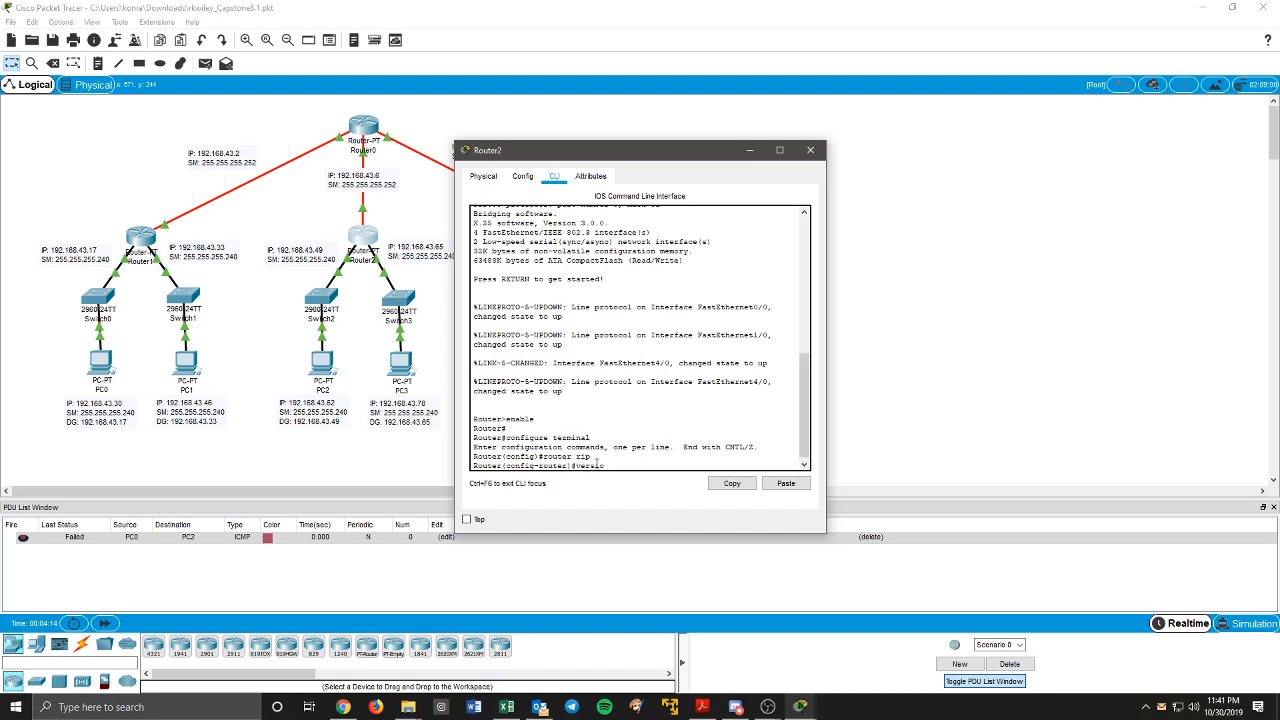
text(version 2)
text(no auto-summary)
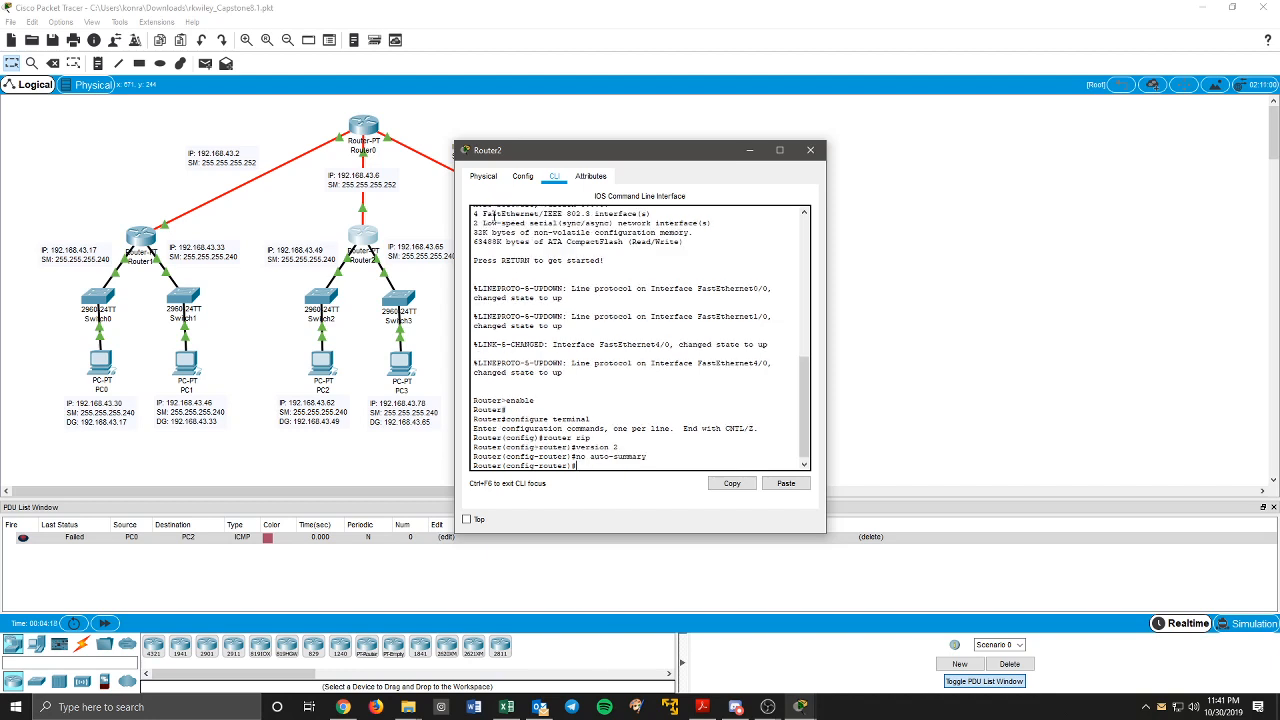
click(522, 176)
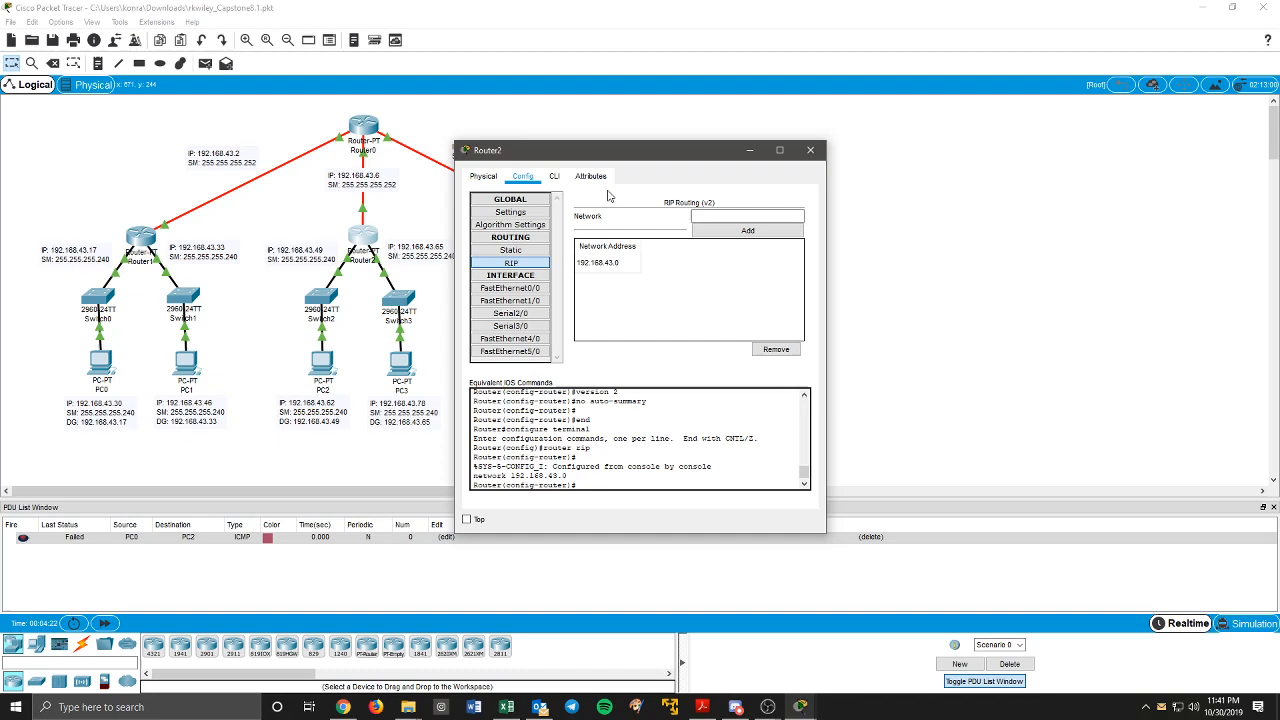
click(510, 212)
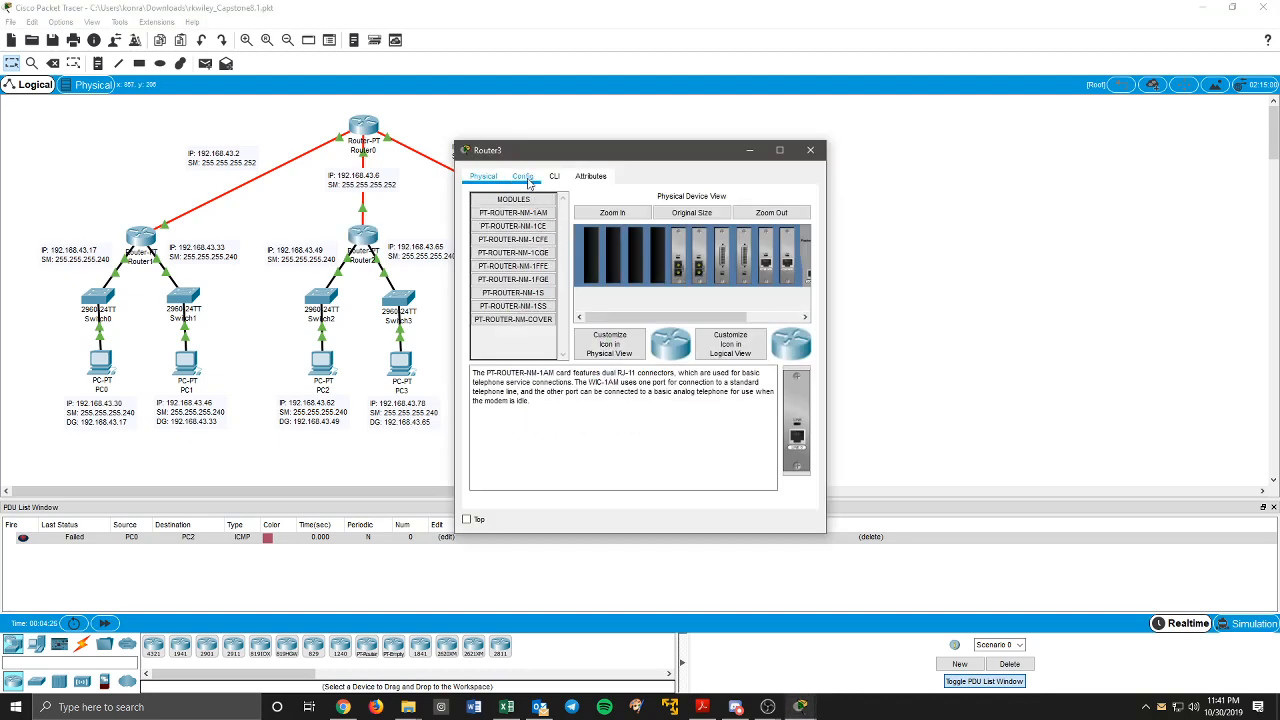
Step: Set this router to RIP version 2 with no auto-summary and save its configuration to NVRAM
click(552, 176)
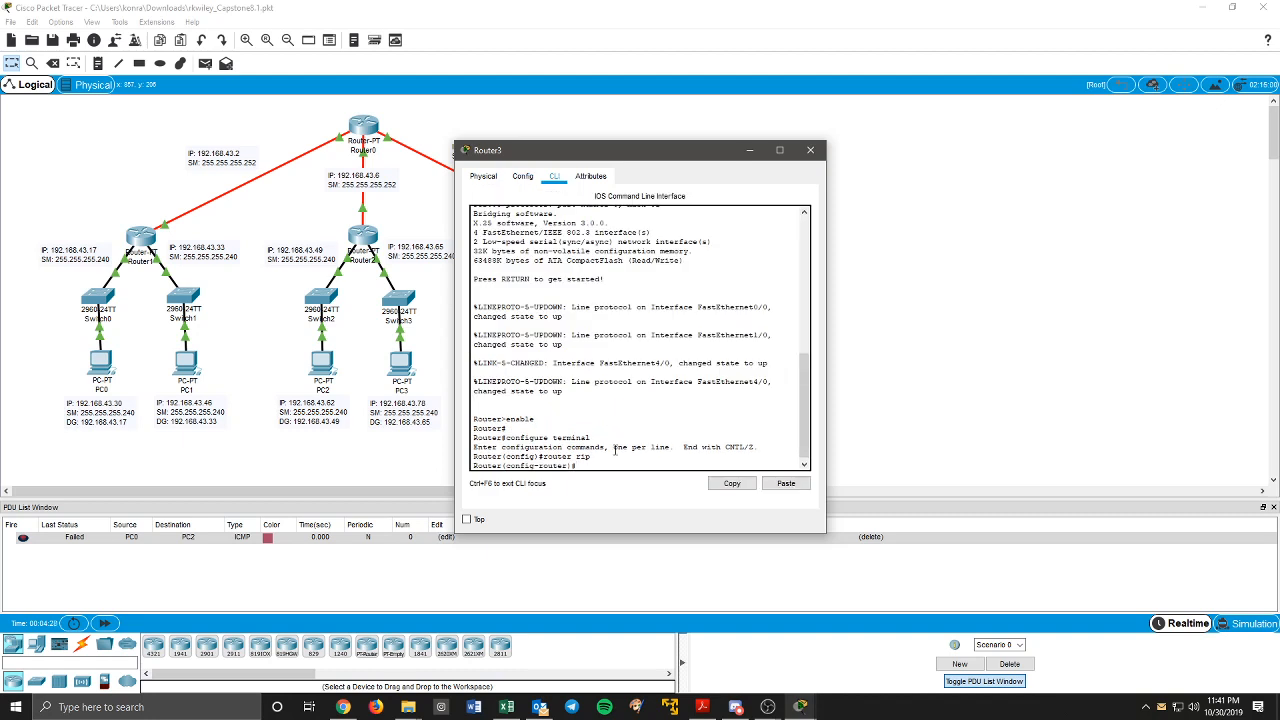
text(version 2)
text(no auto-summary)
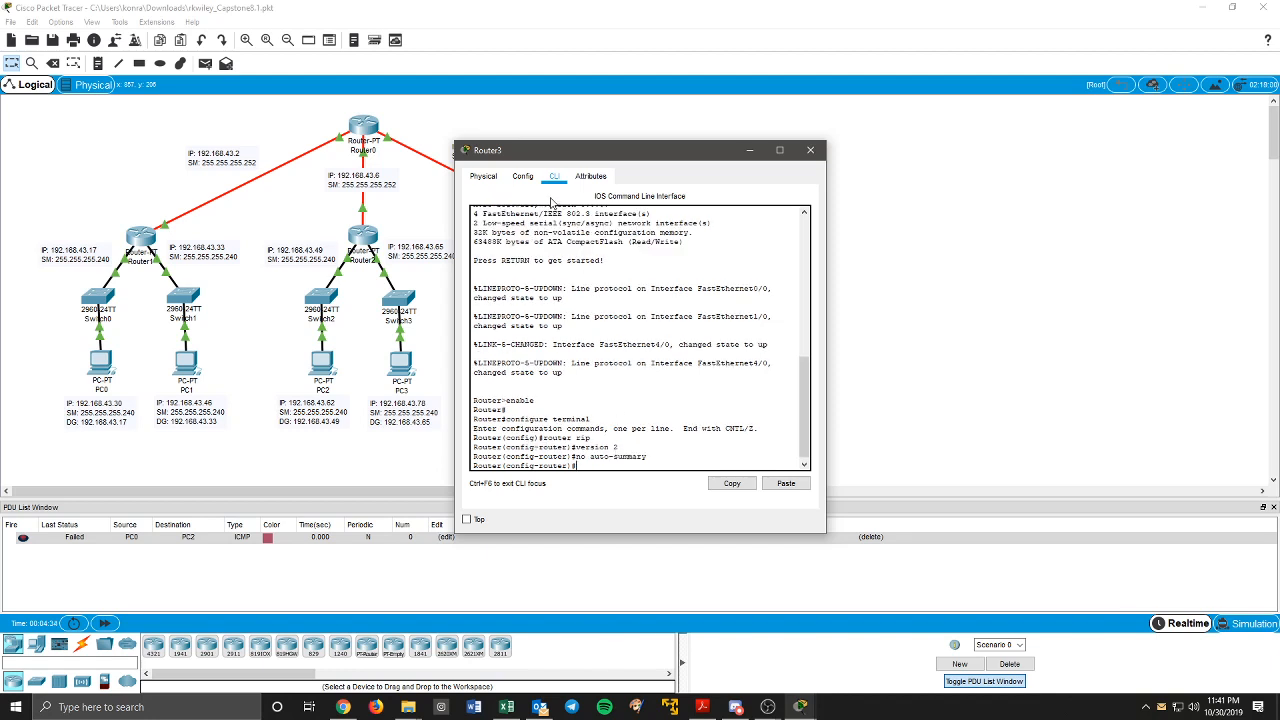
click(522, 176)
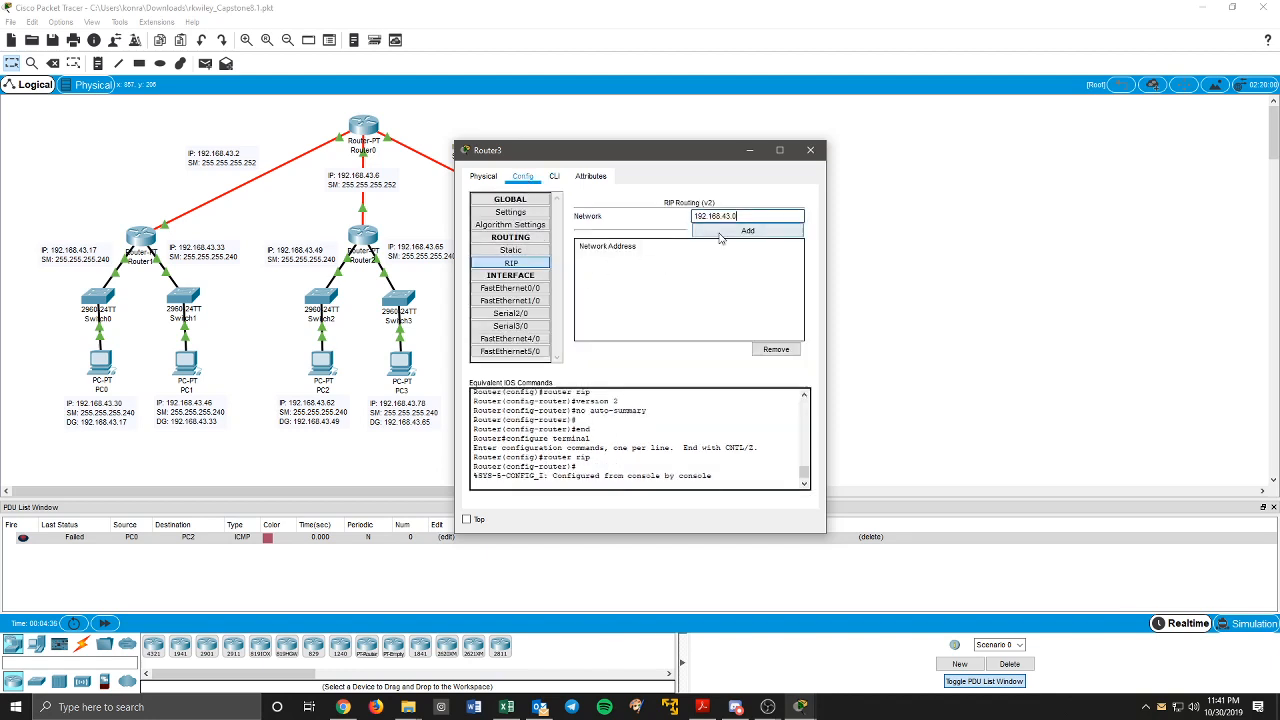
click(510, 198)
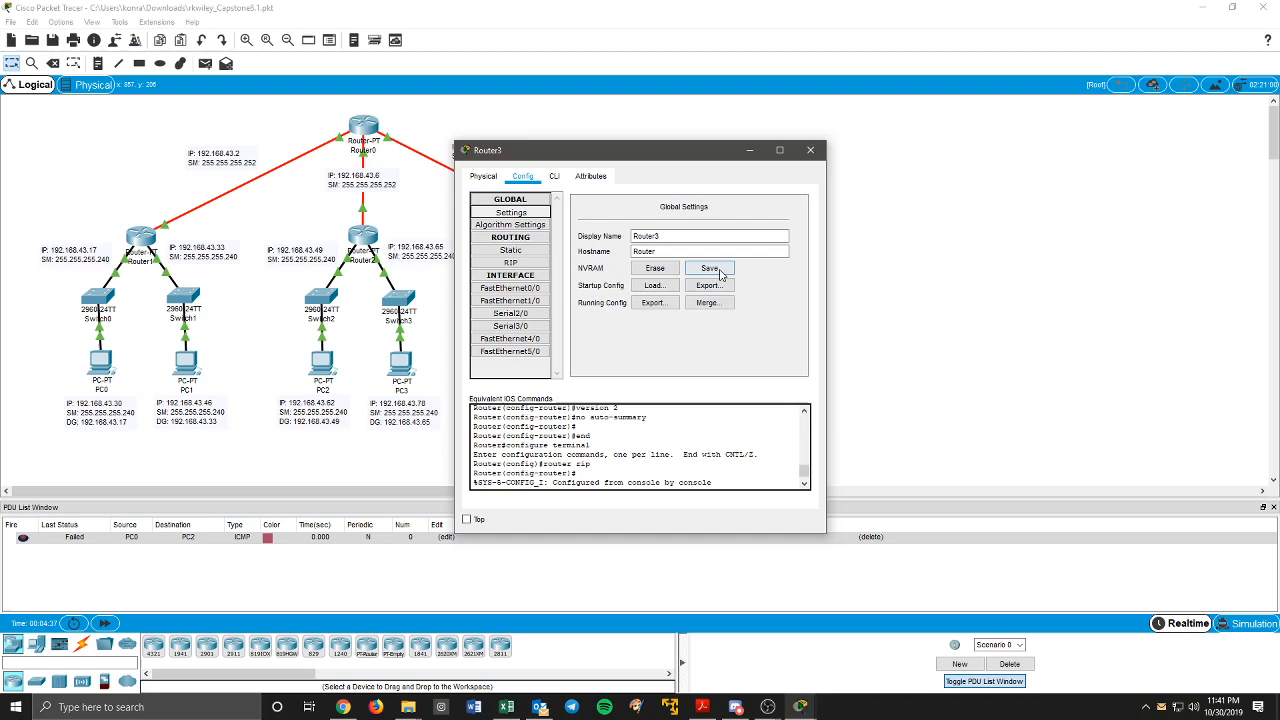
click(810, 148)
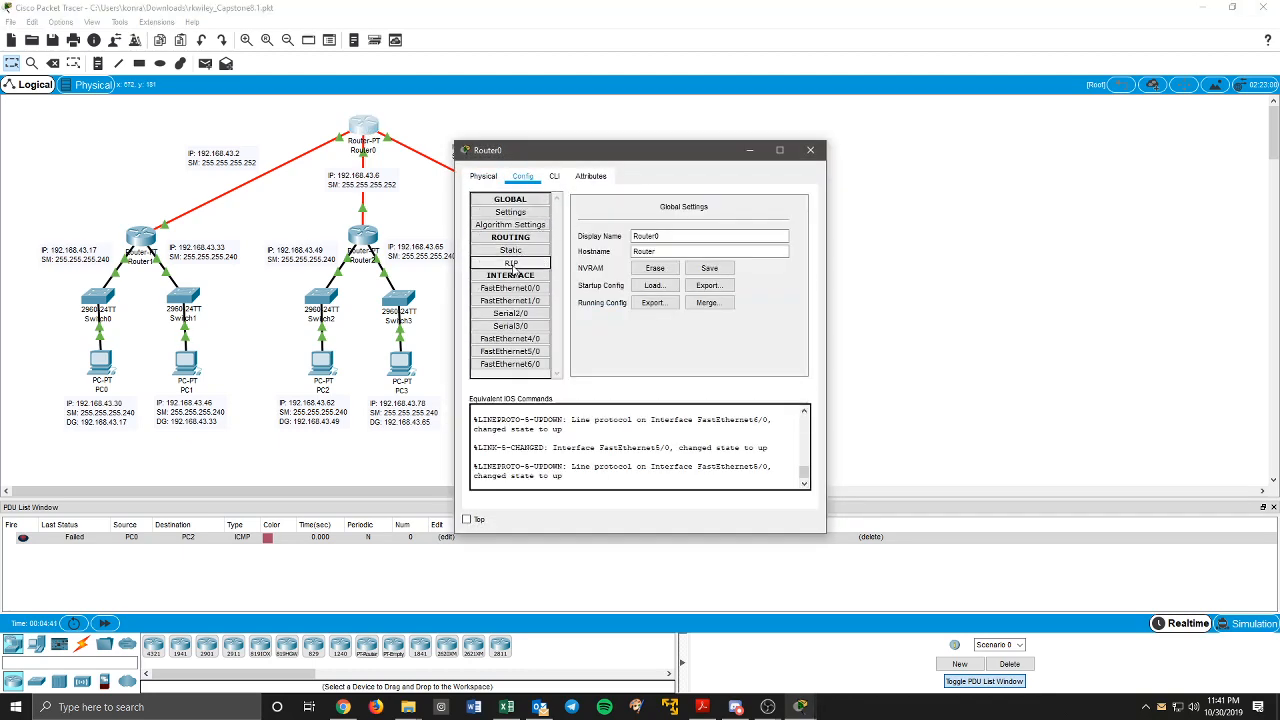
Step: Enter version 2 and no auto-summary under router rip on this router
click(552, 176)
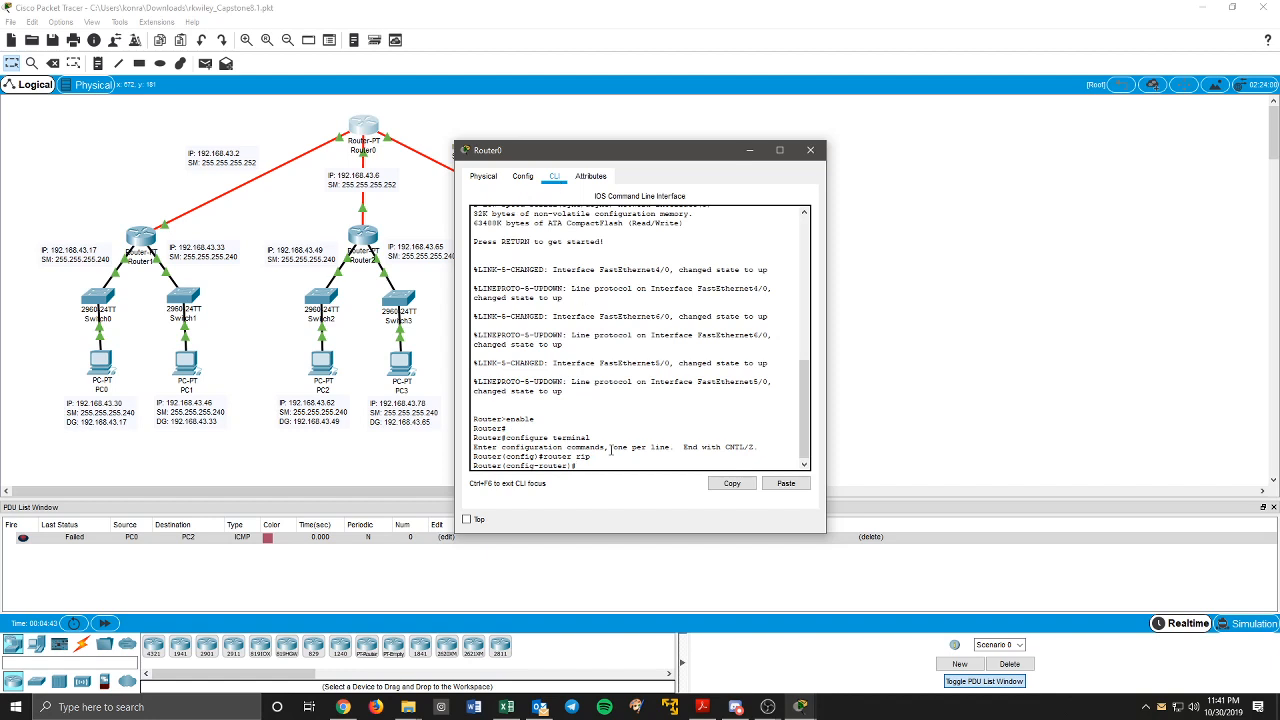
text(version 2)
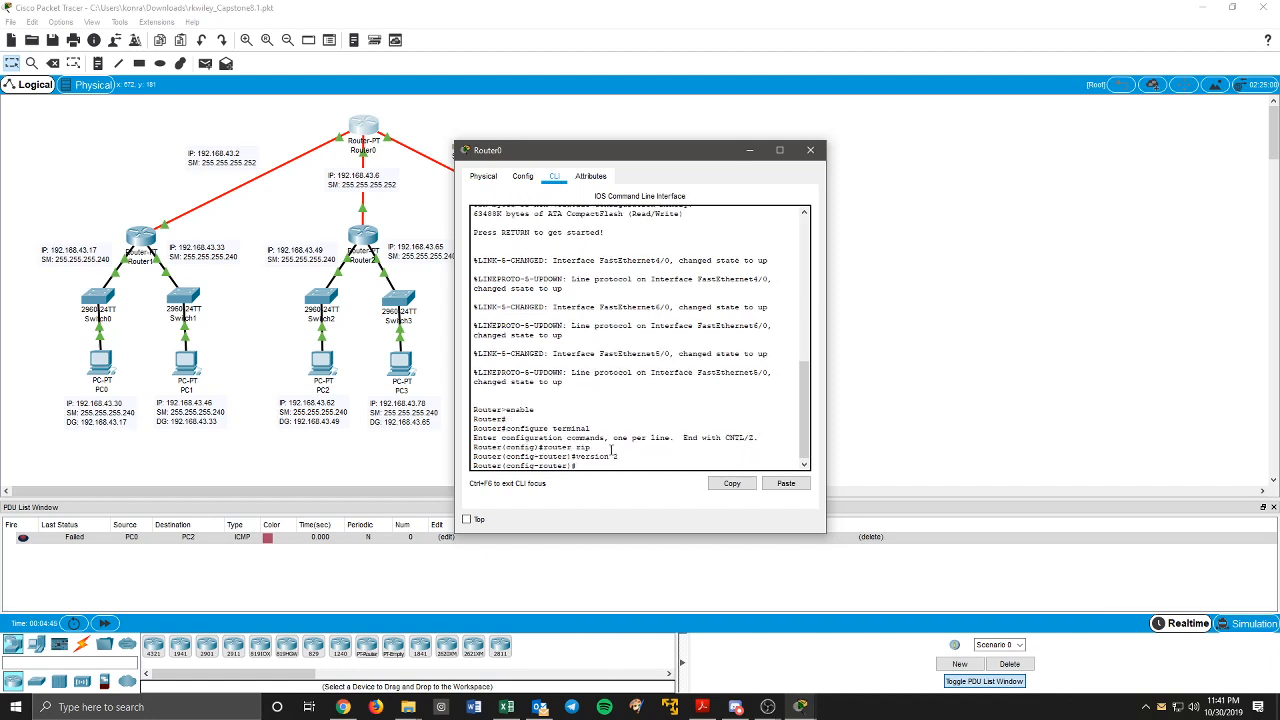
text(no auto-summary)
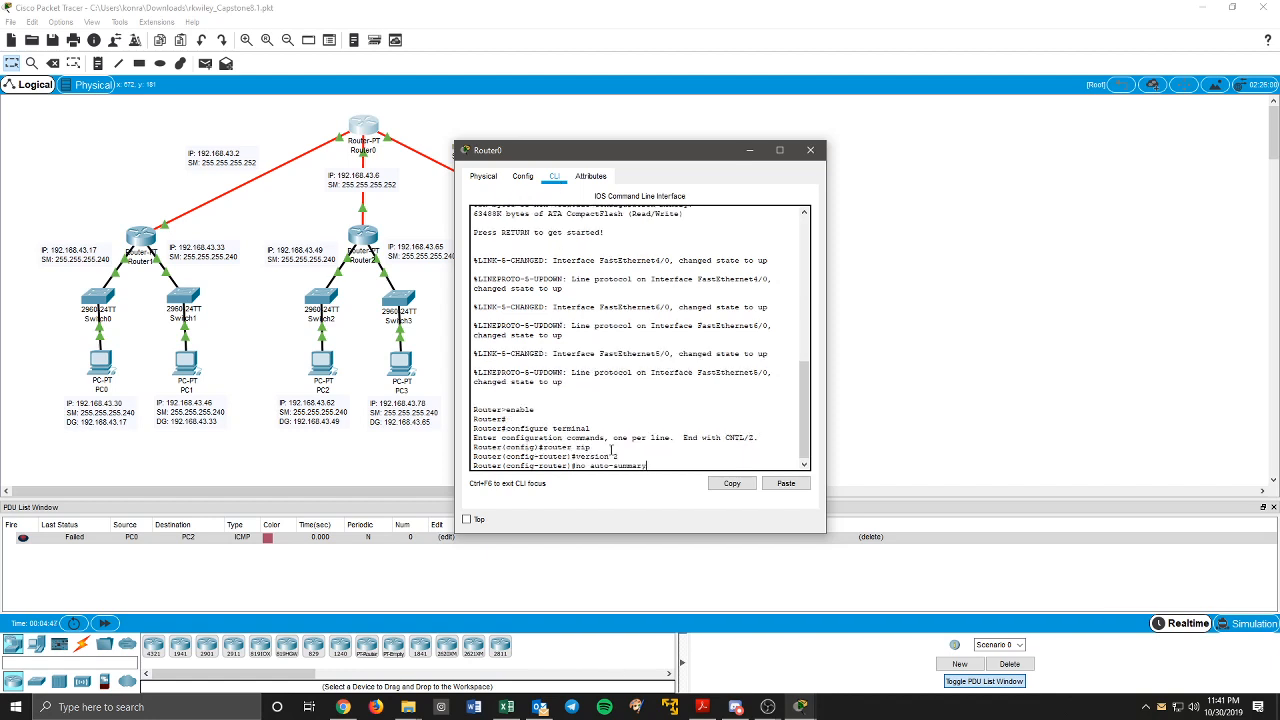
click(522, 176)
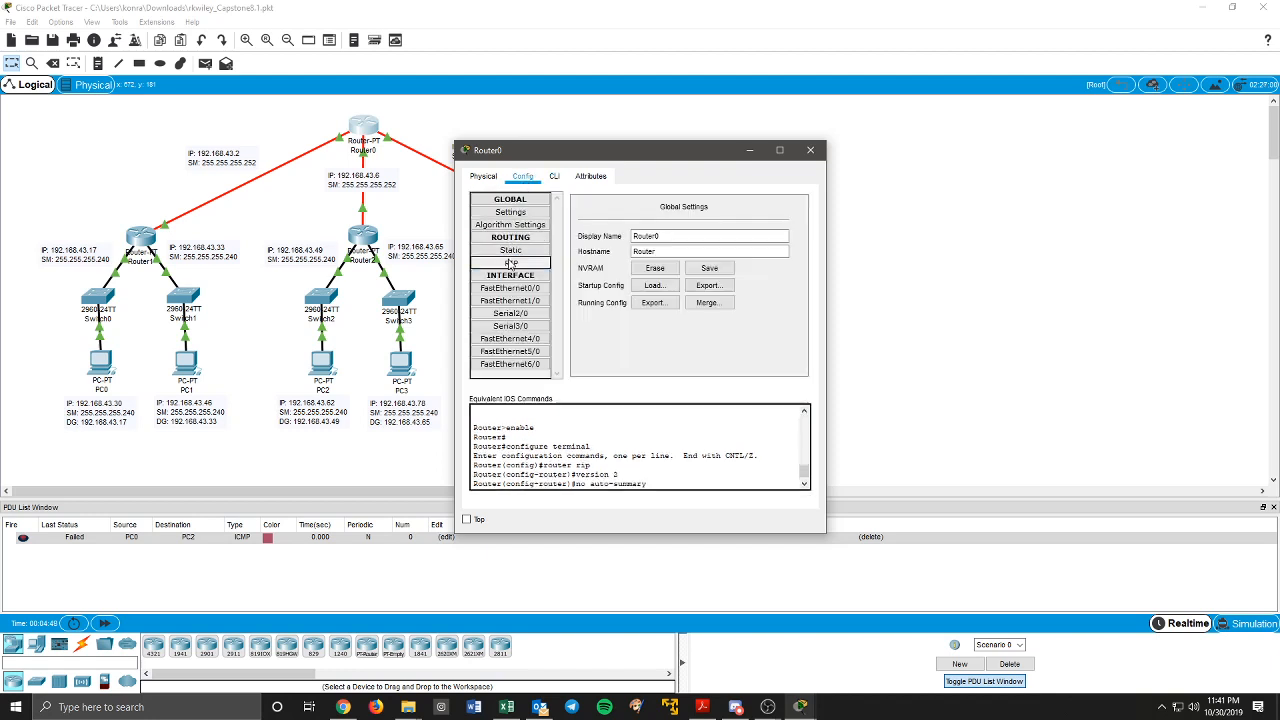
Step: Verify the RIP network list, save the configuration to NVRAM and close the router window
click(512, 264)
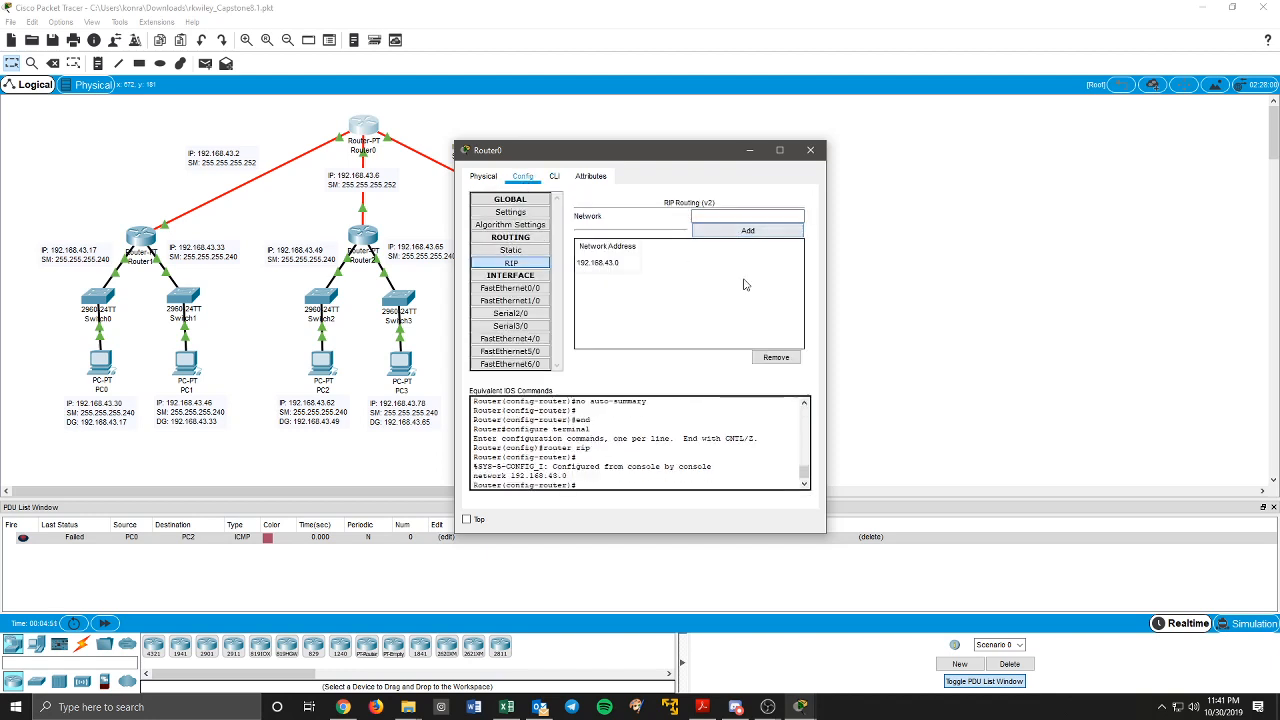
click(510, 212)
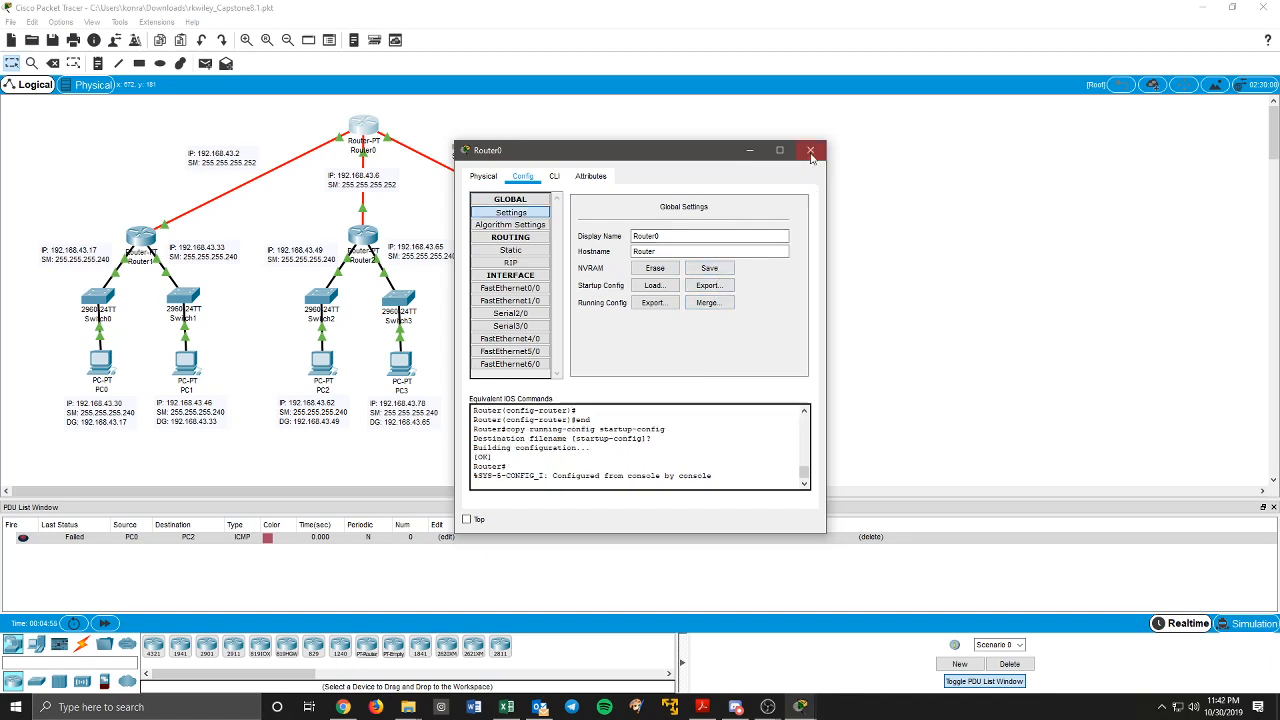
click(808, 150)
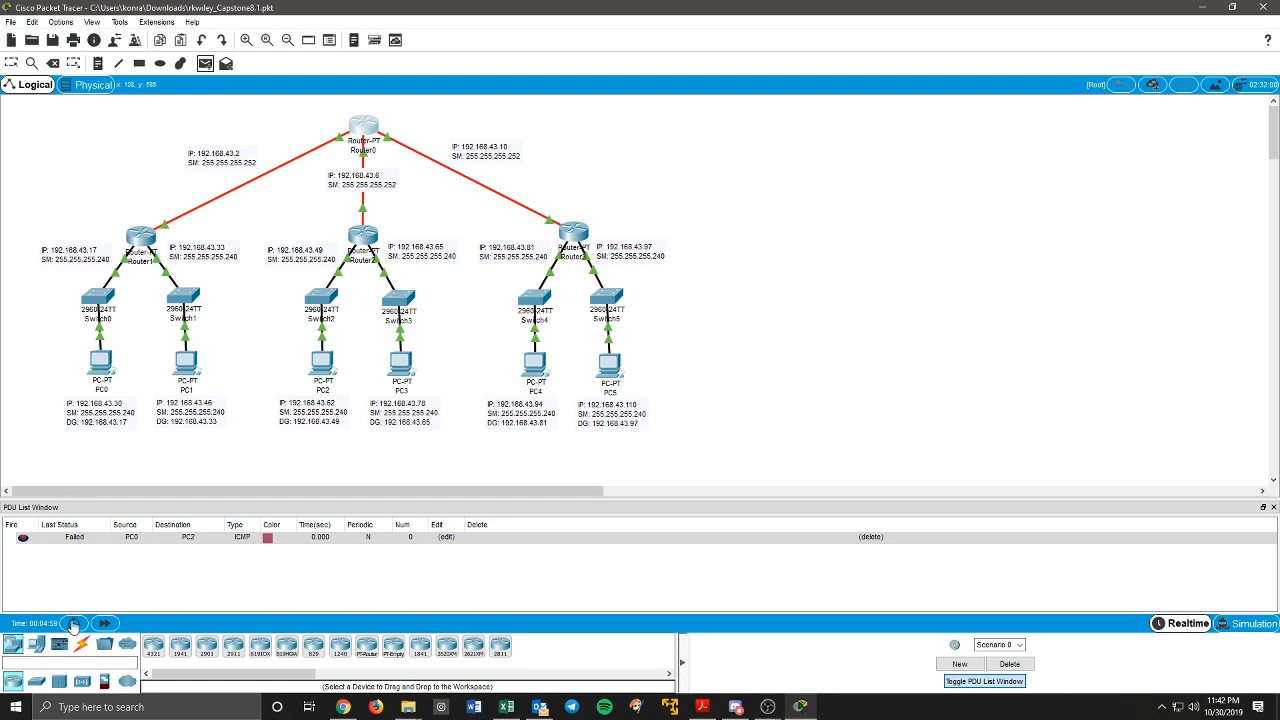
Step: Send Simple PDUs between PCs in different subnets and check their results in the PDU list
click(104, 622)
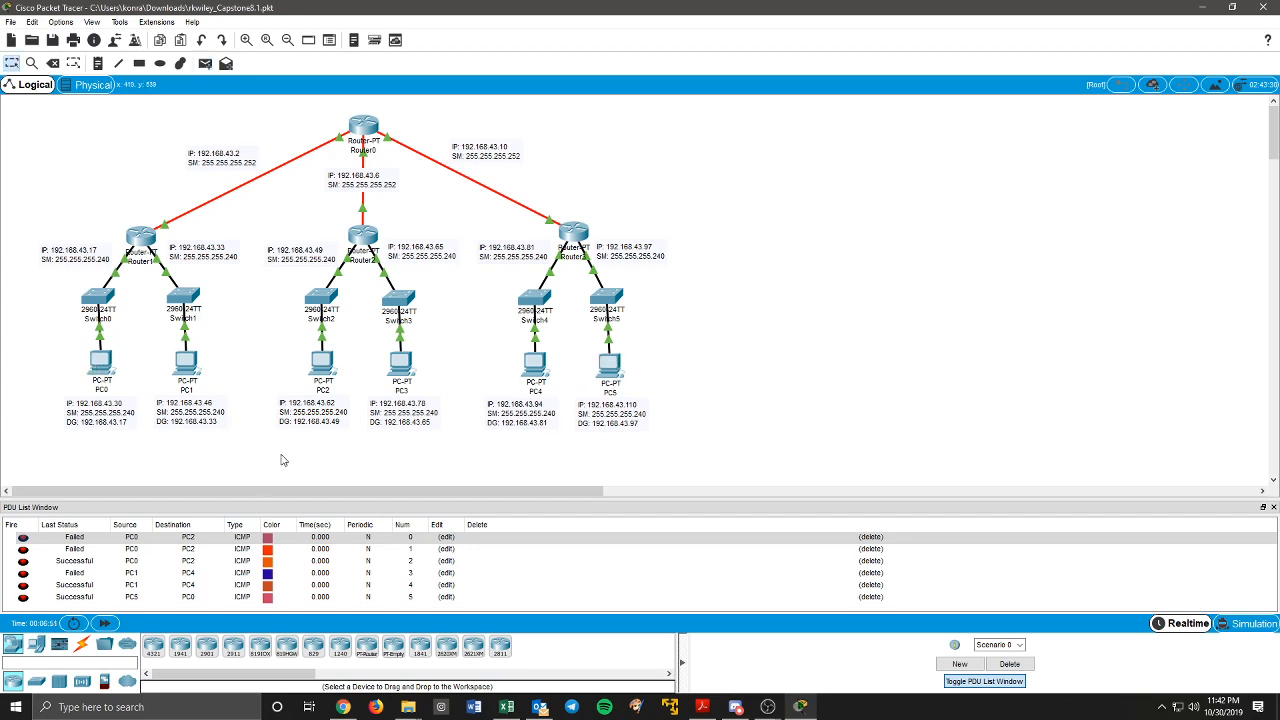
mouse_move(164, 348)
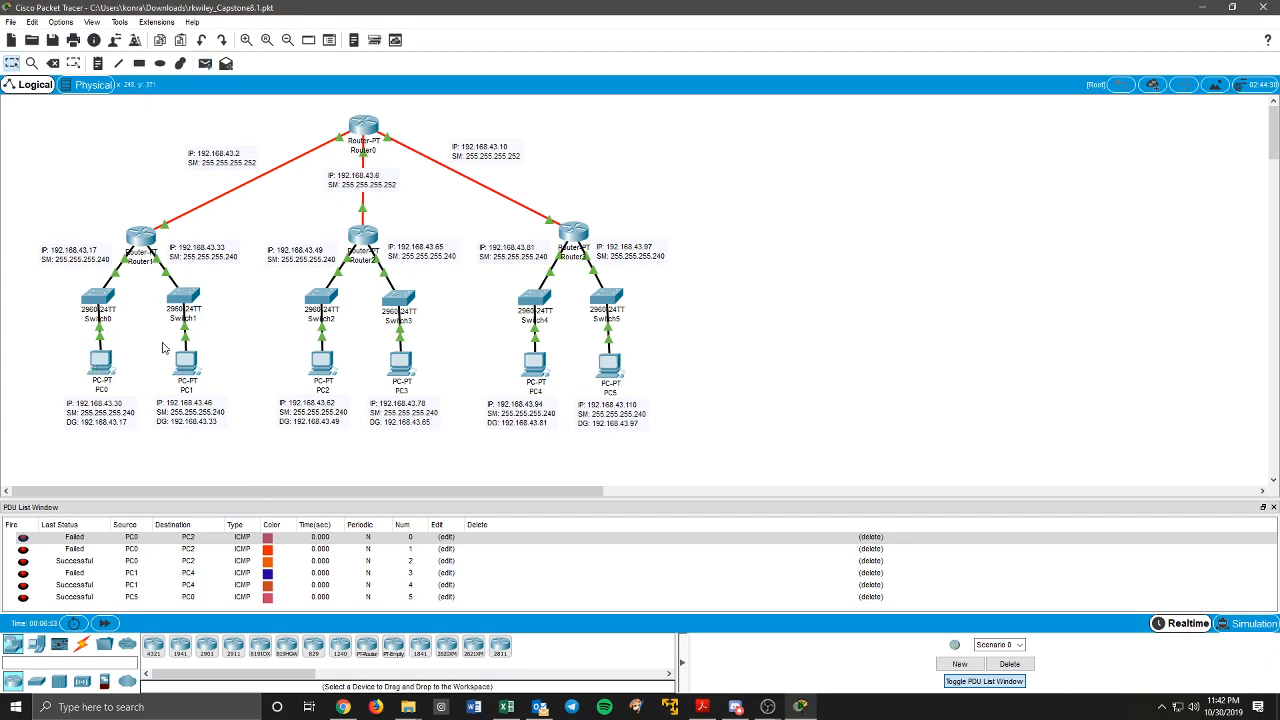
Step: From PC1's command prompt, start a ping to 192.168.43.78 in another subnet
double_click(188, 360)
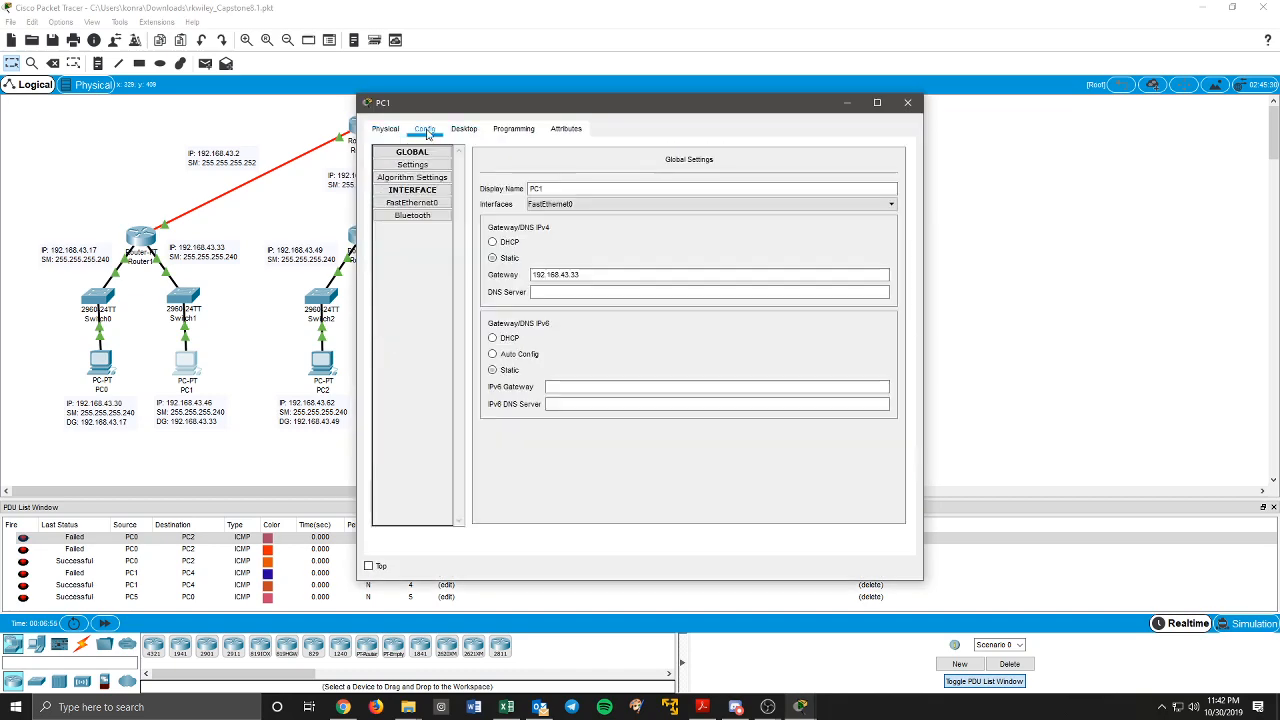
click(464, 128)
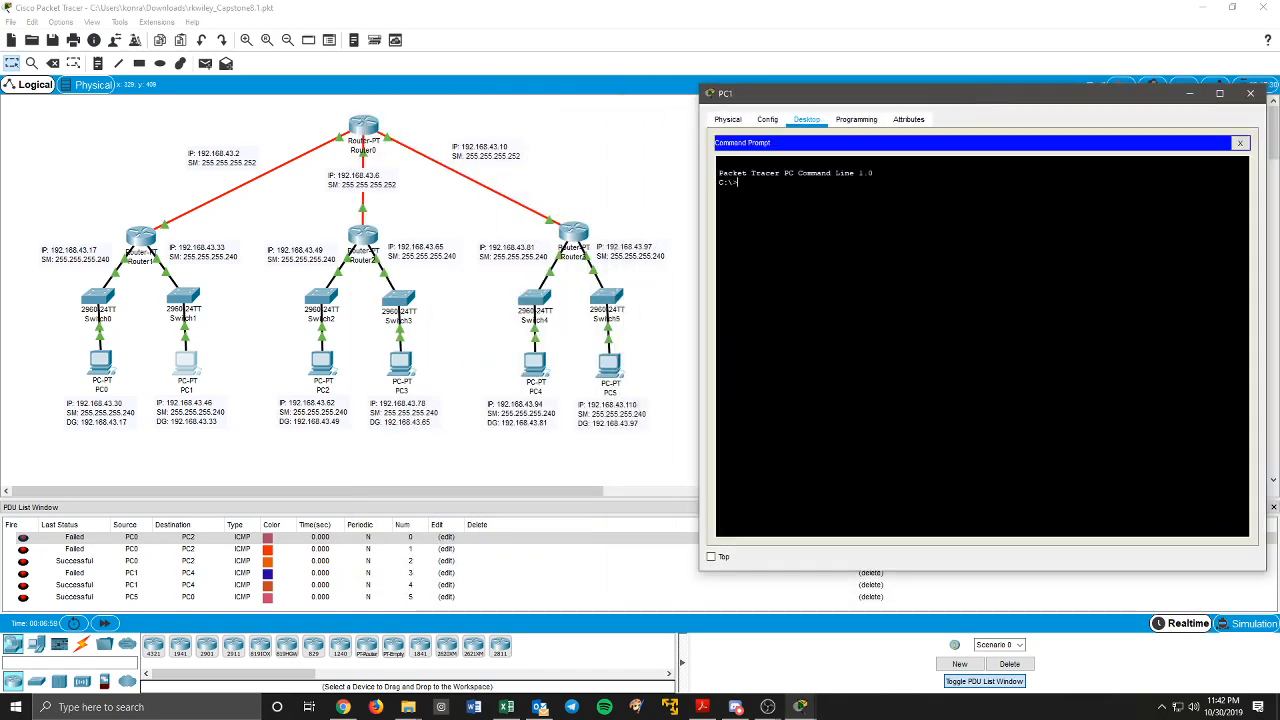
text(ping 192.1)
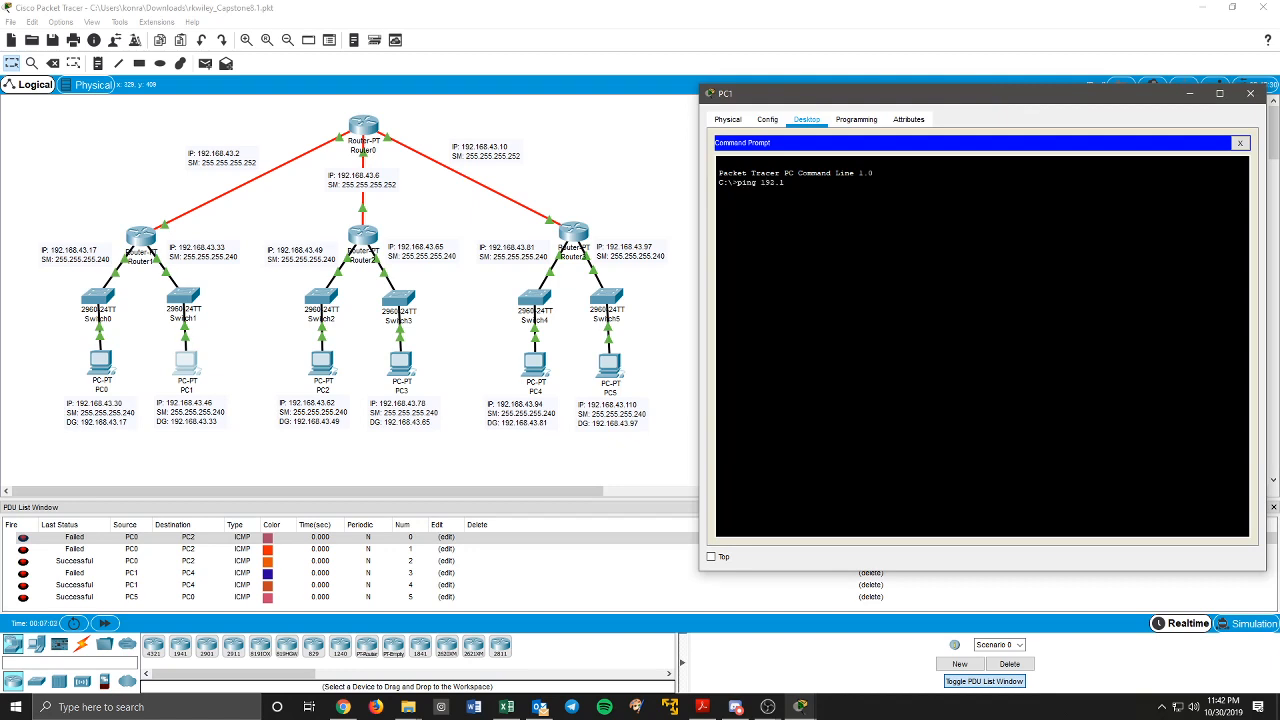
text(68.43.7)
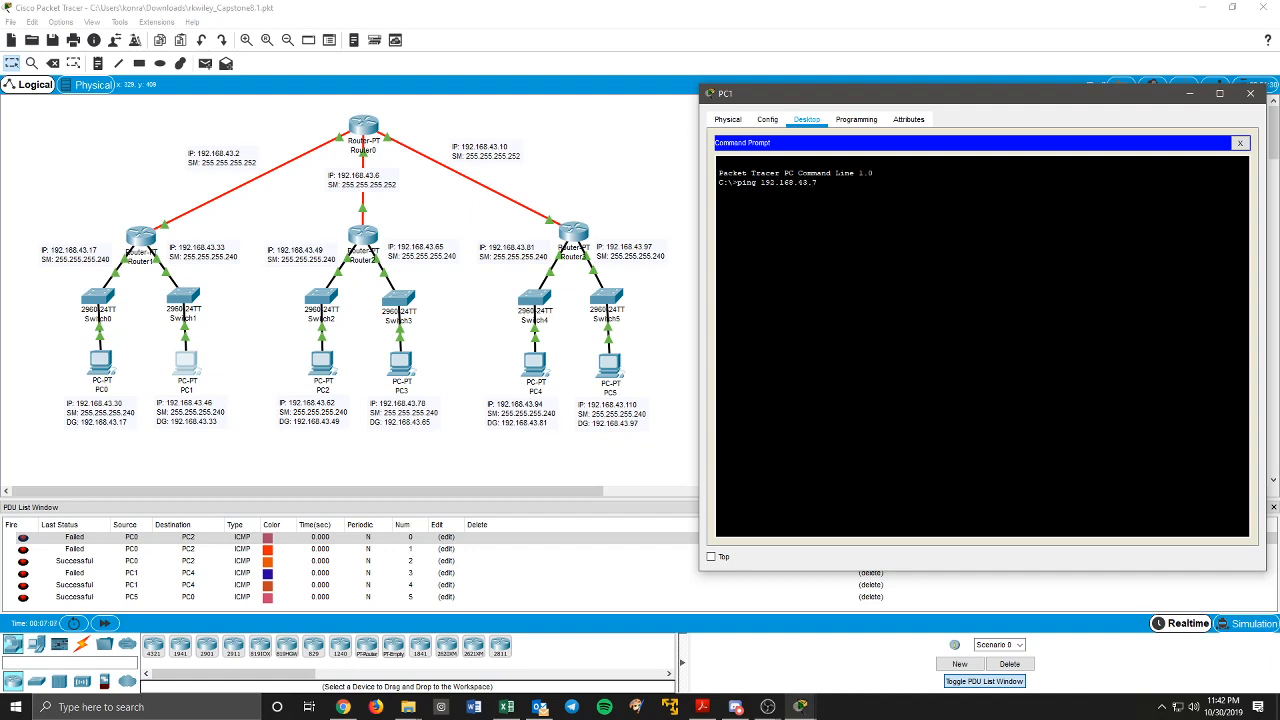
text(8)
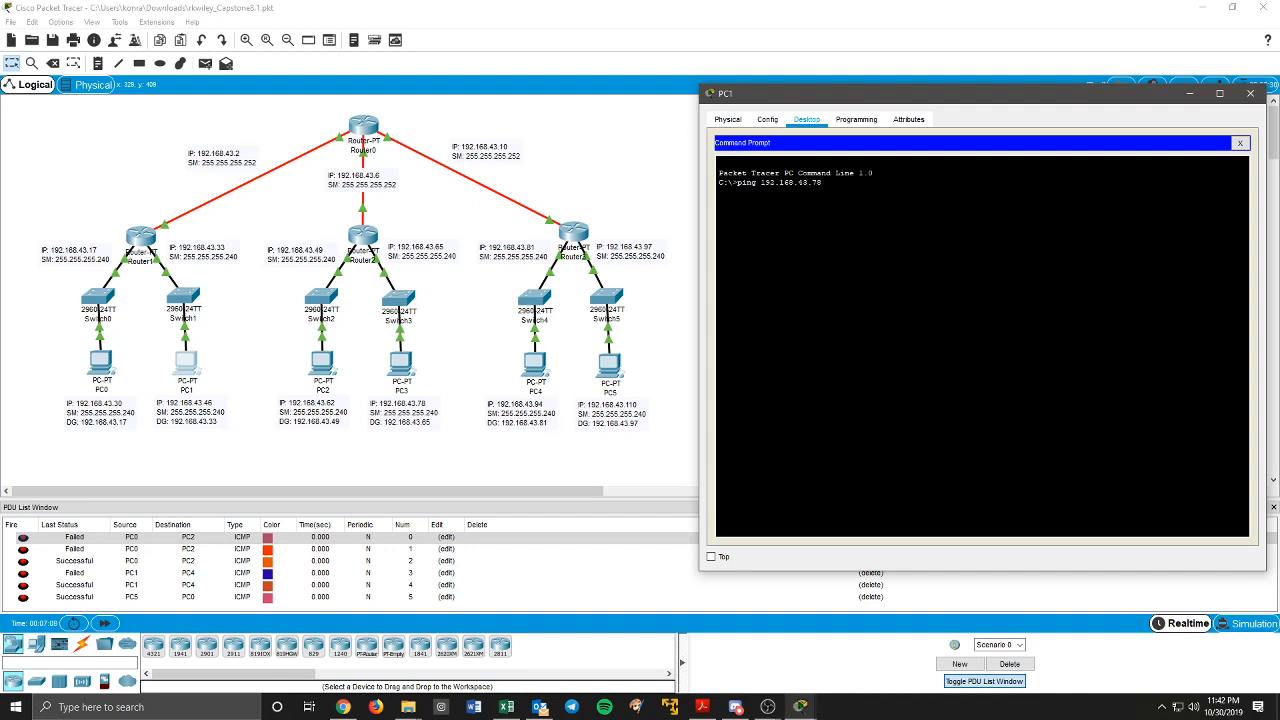